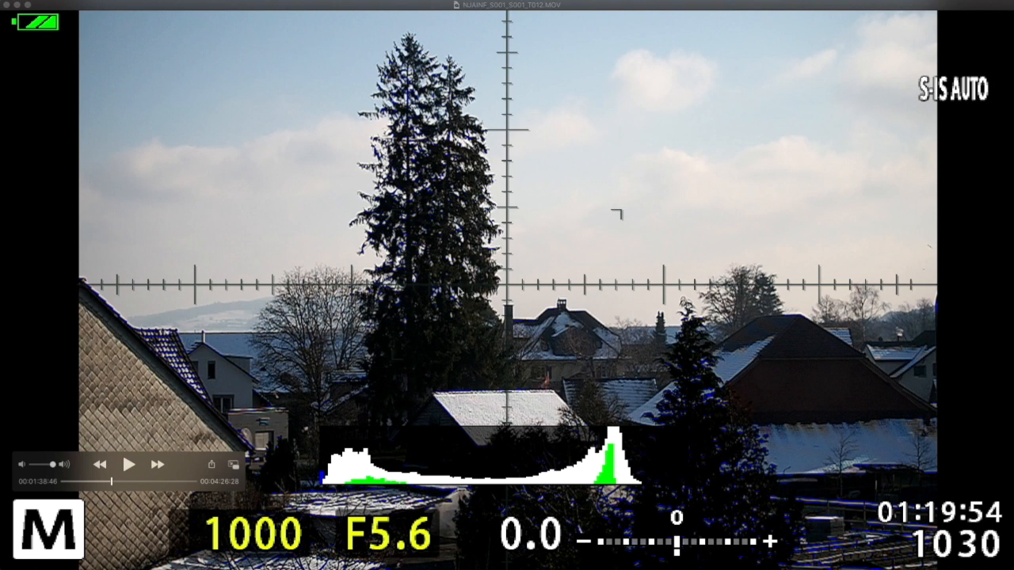
{"action": "mouse_move", "coordinate": [368, 368]}
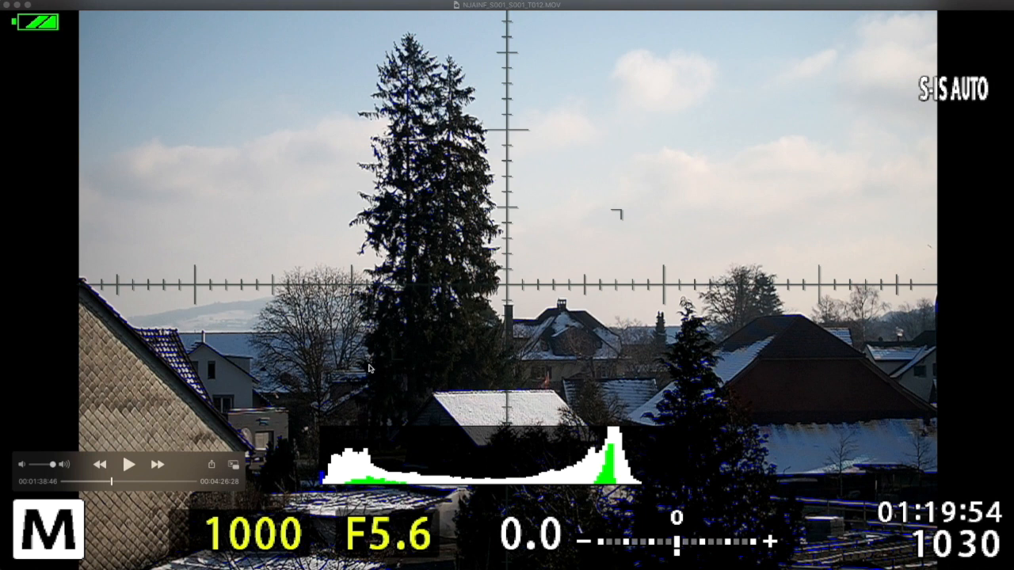
{"action": "mouse_move", "coordinate": [316, 440]}
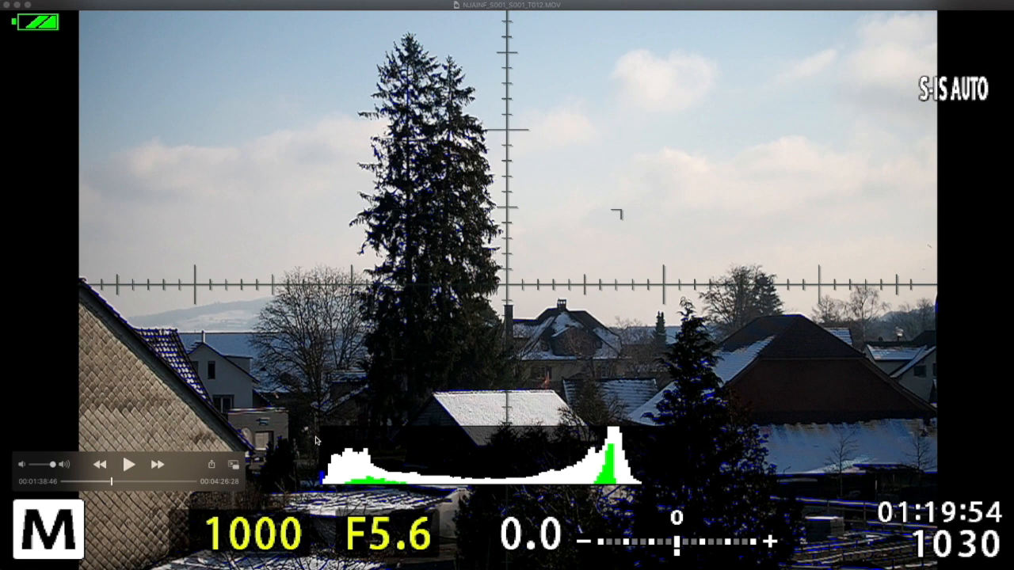
{"action": "mouse_move", "coordinate": [361, 370]}
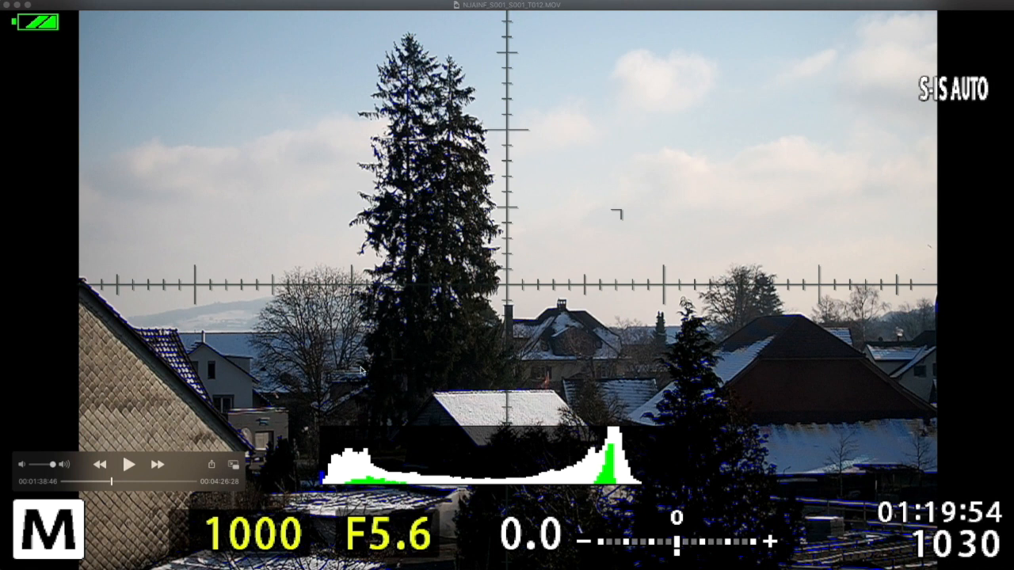
{"action": "mouse_move", "coordinate": [305, 492]}
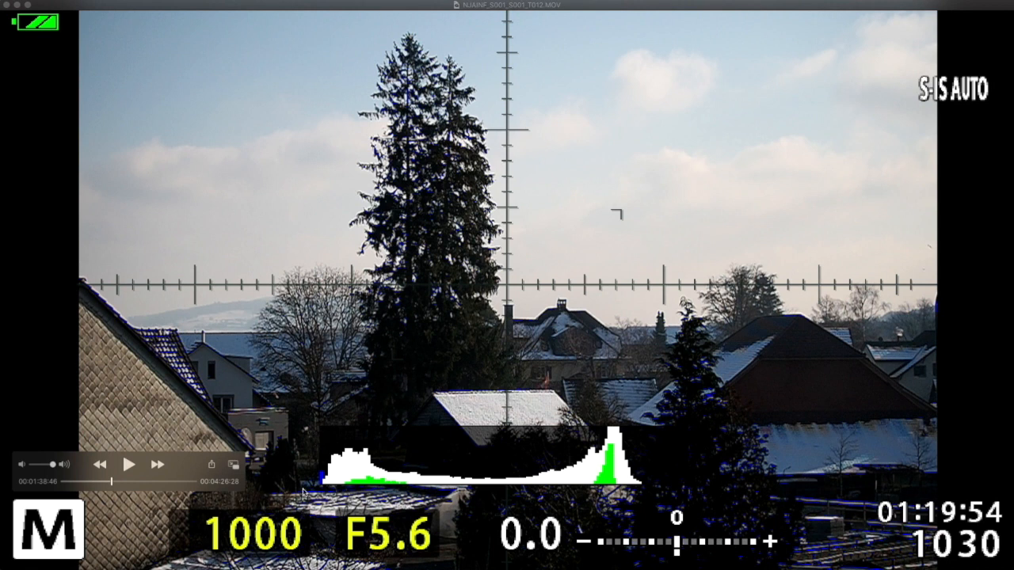
{"action": "mouse_move", "coordinate": [396, 519]}
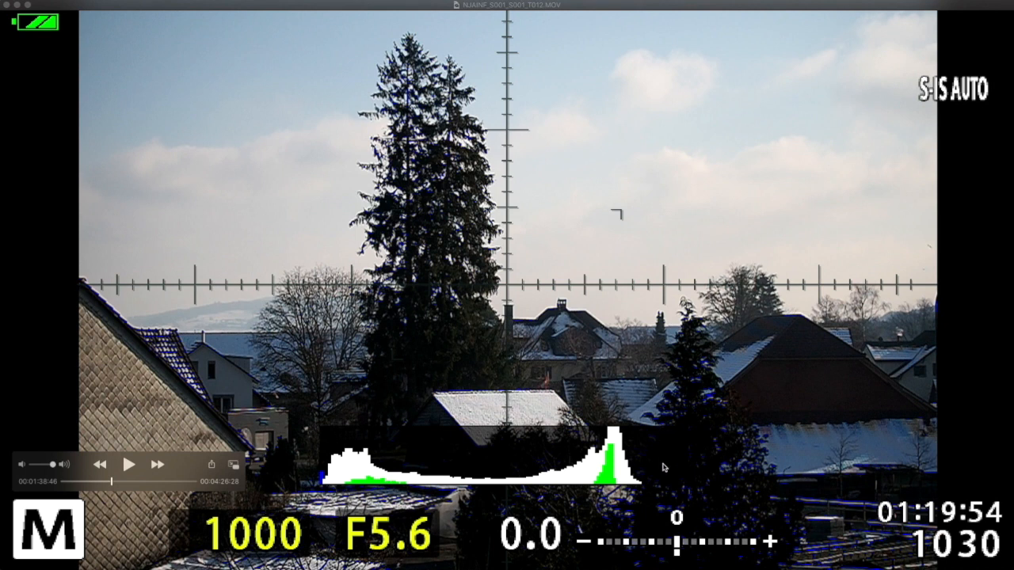
{"action": "mouse_move", "coordinate": [638, 537]}
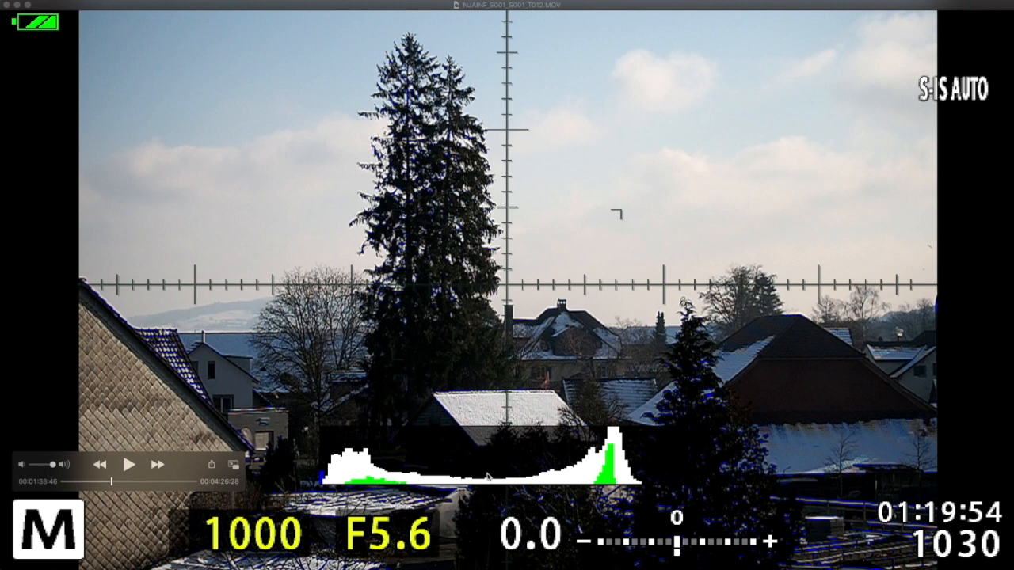
{"action": "mouse_move", "coordinate": [634, 452]}
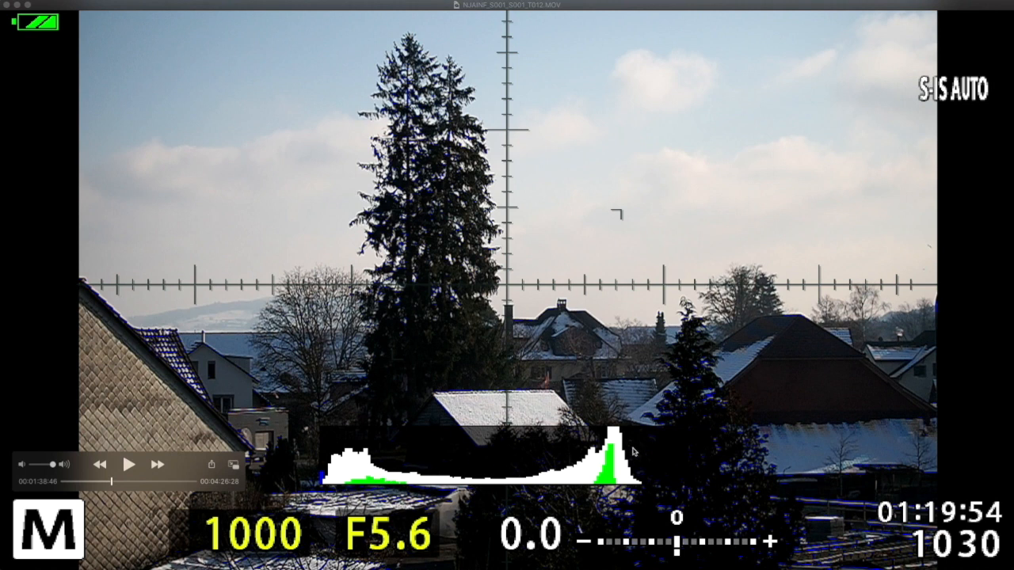
{"action": "mouse_move", "coordinate": [625, 440]}
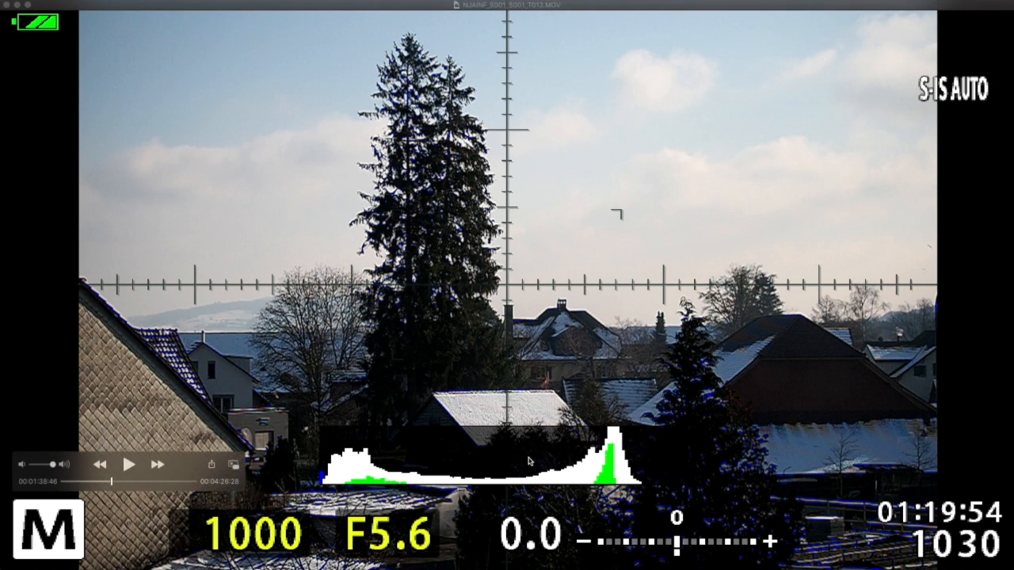
{"action": "mouse_move", "coordinate": [529, 460]}
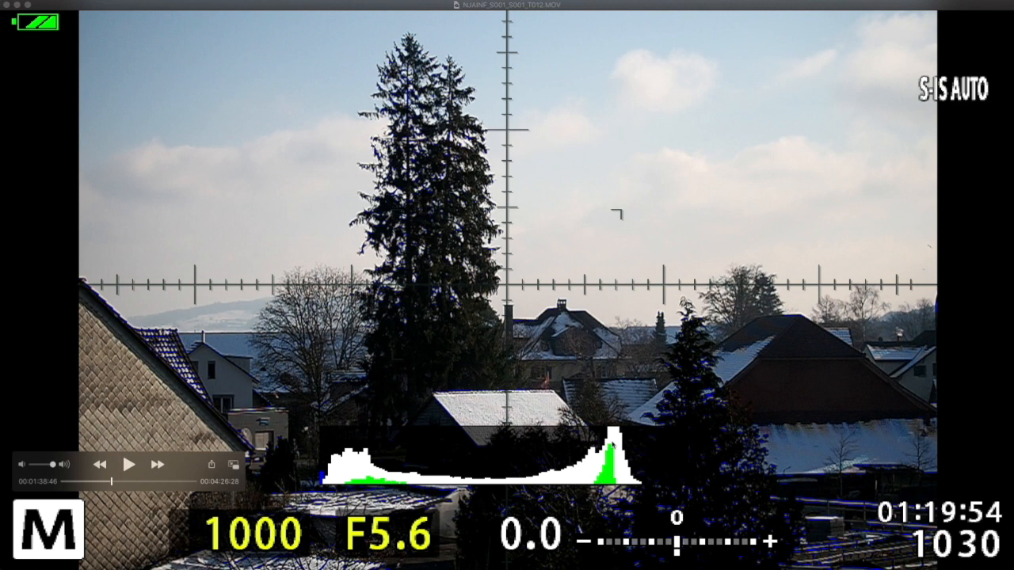
{"action": "mouse_move", "coordinate": [521, 486]}
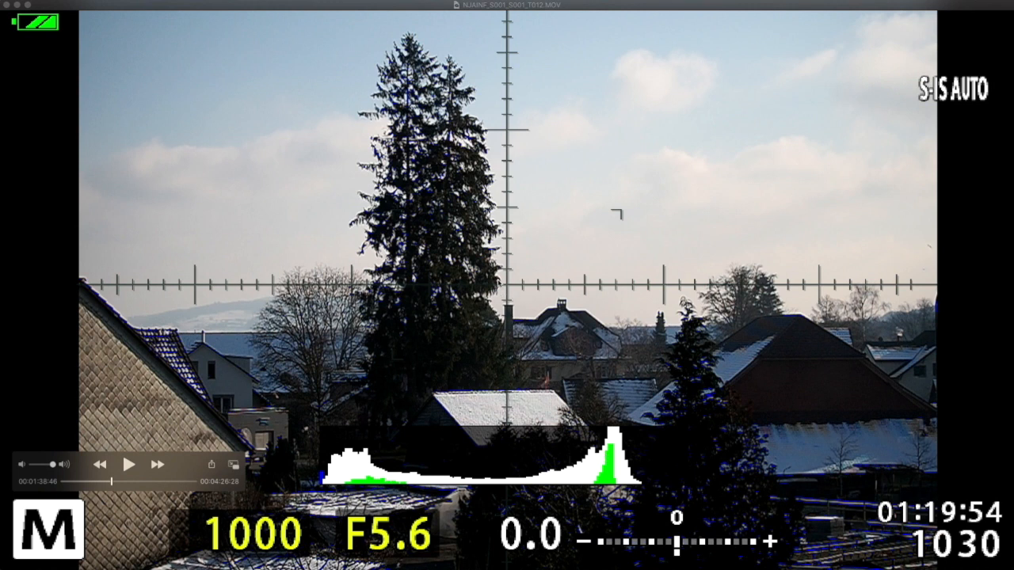
{"action": "mouse_move", "coordinate": [492, 285]}
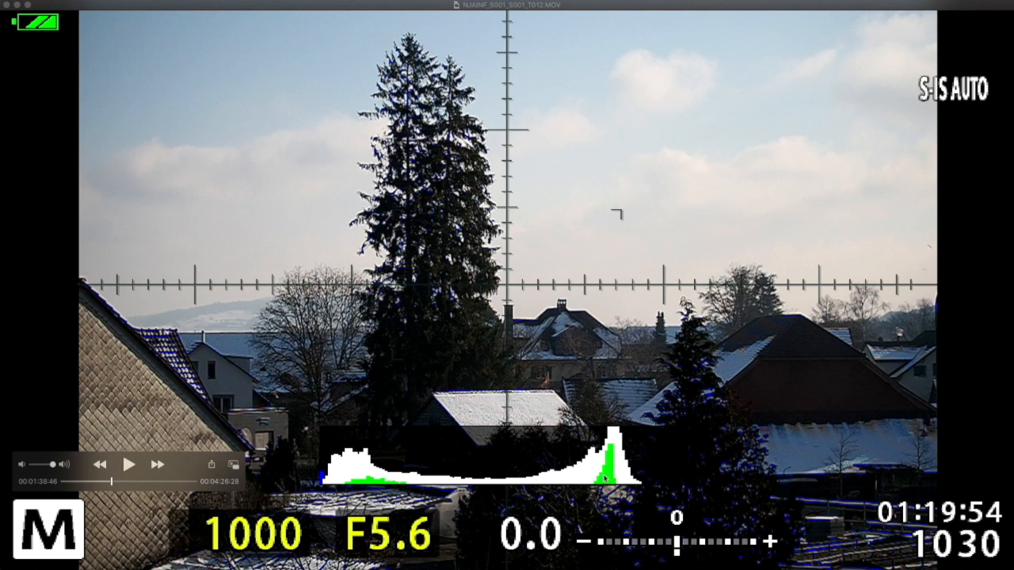
{"action": "mouse_move", "coordinate": [721, 508]}
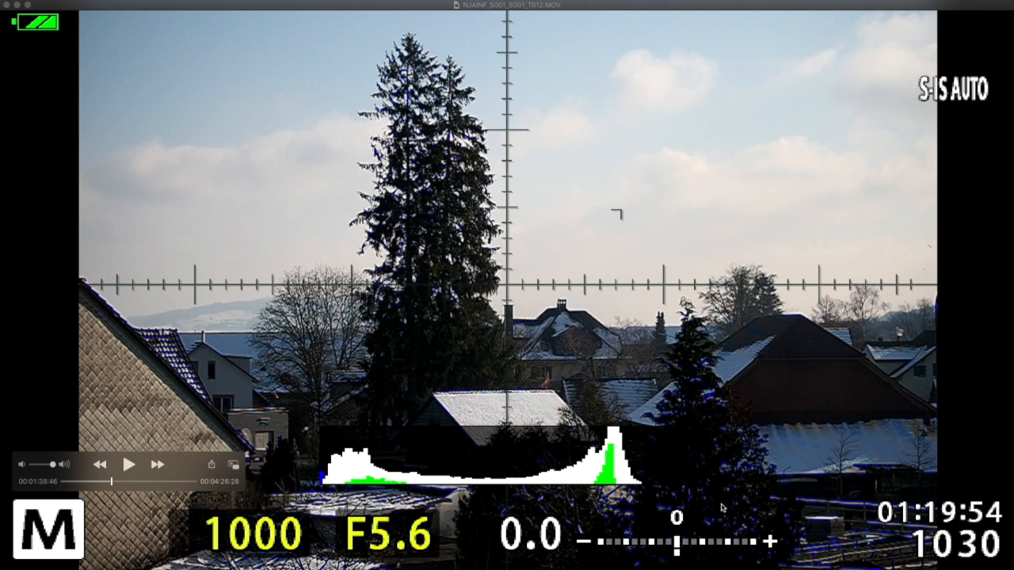
{"action": "mouse_move", "coordinate": [713, 433]}
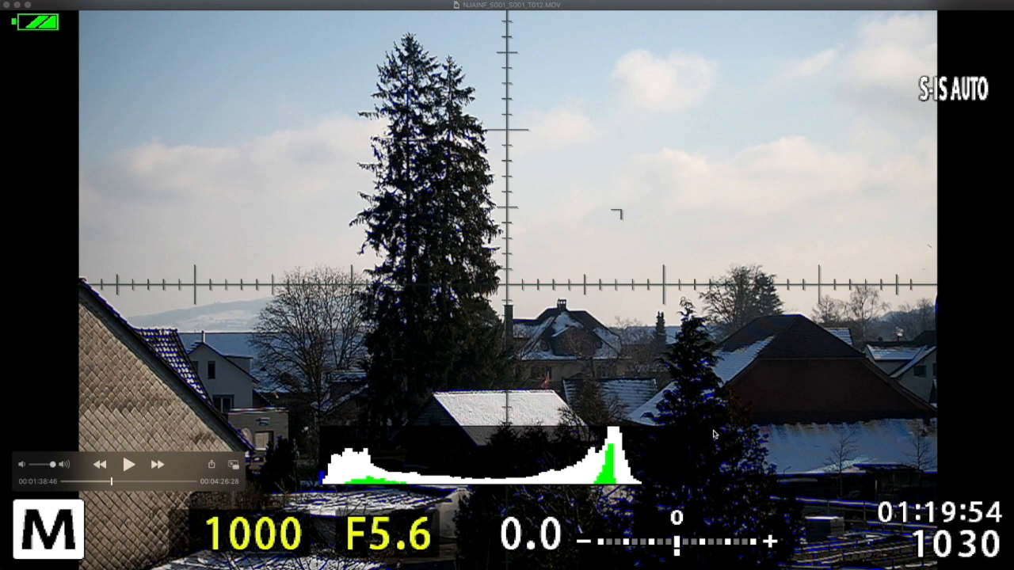
{"action": "mouse_move", "coordinate": [747, 471]}
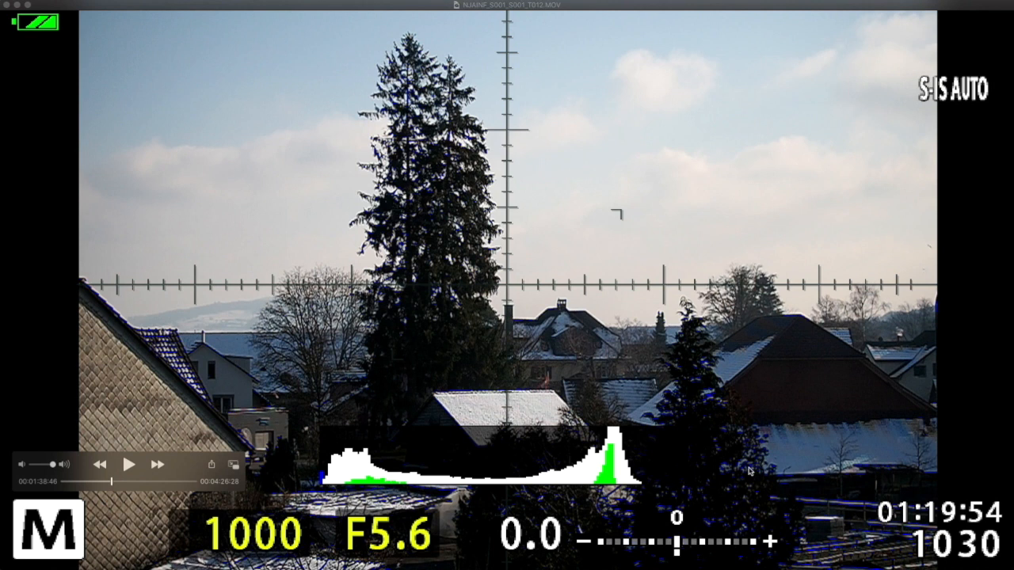
{"action": "mouse_move", "coordinate": [599, 88]}
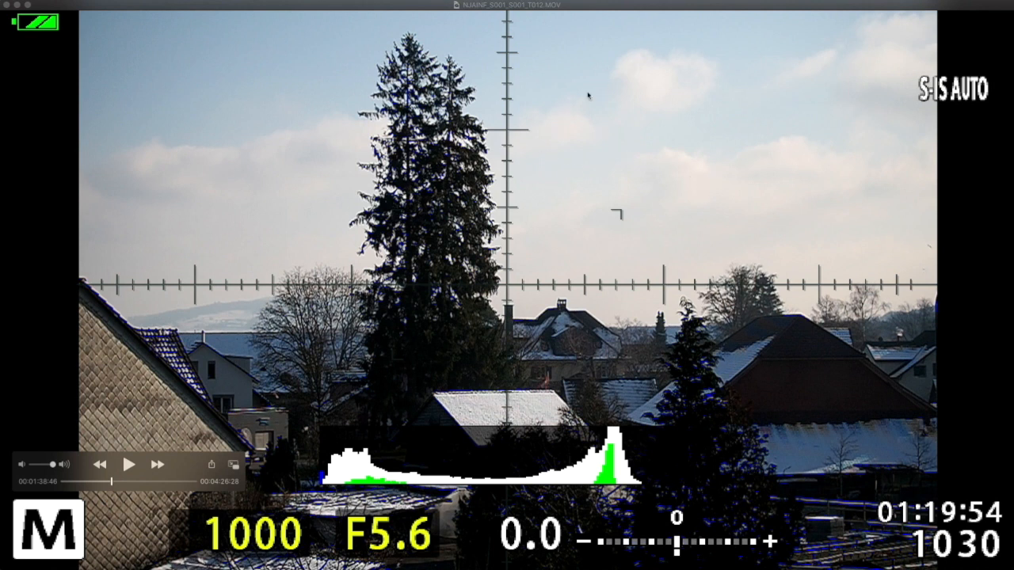
{"action": "mouse_move", "coordinate": [679, 219]}
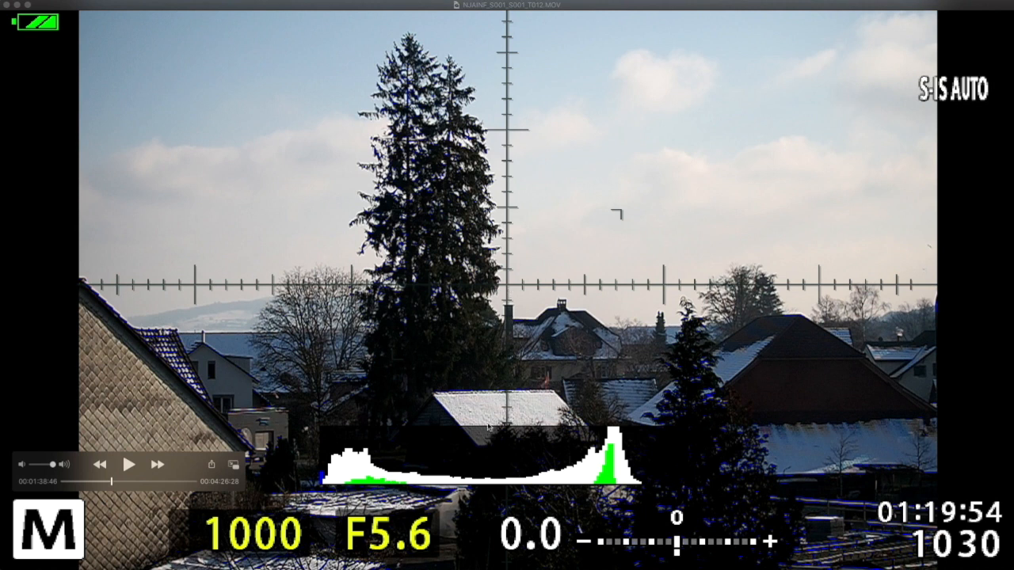
{"action": "mouse_move", "coordinate": [425, 373]}
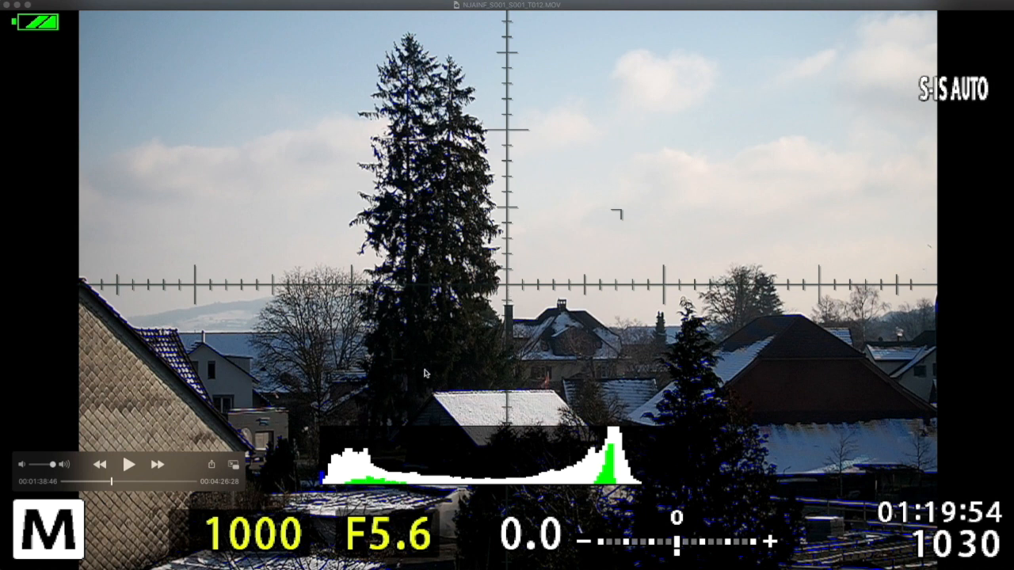
{"action": "mouse_move", "coordinate": [688, 458]}
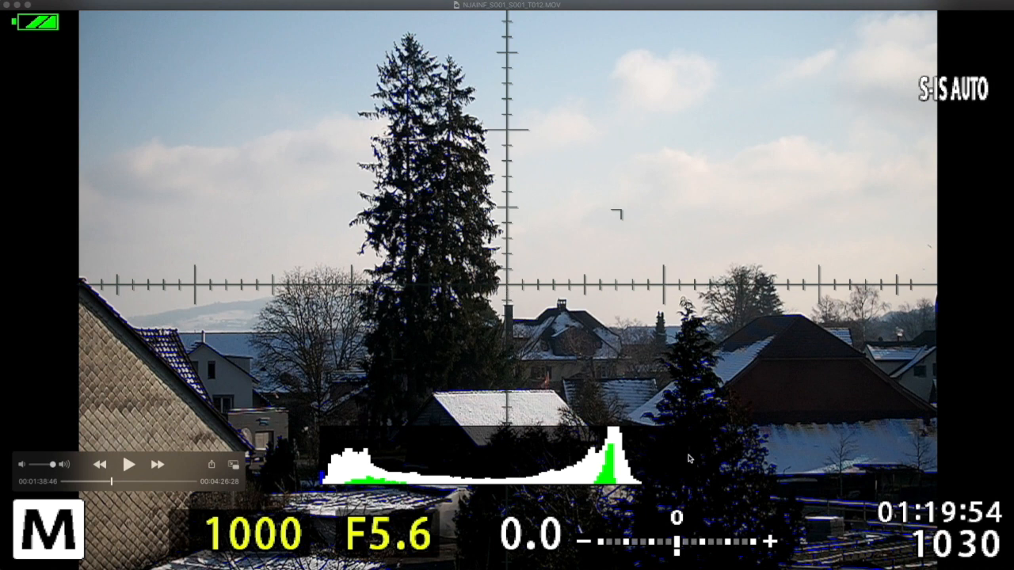
{"action": "mouse_move", "coordinate": [709, 476]}
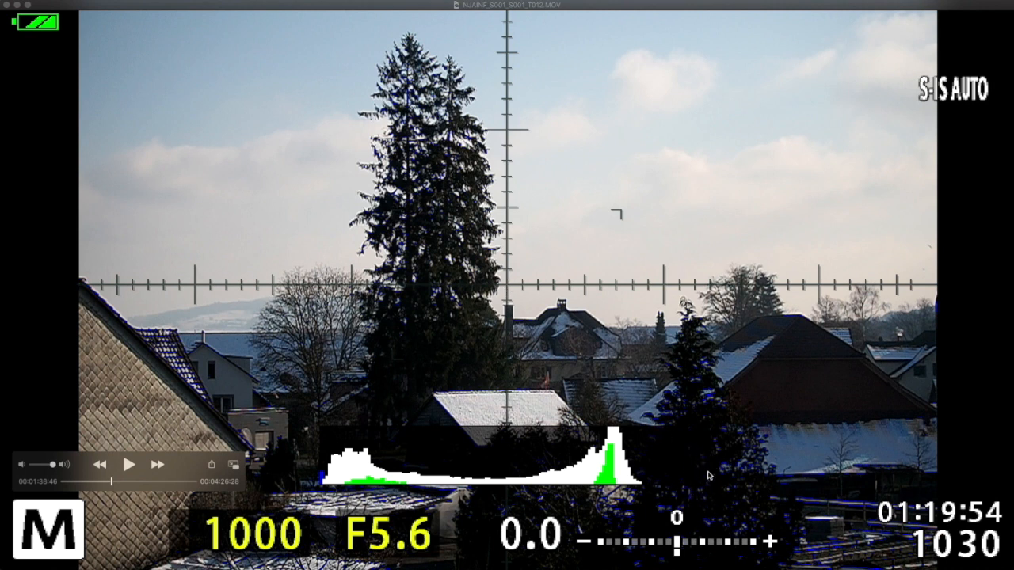
{"action": "mouse_move", "coordinate": [546, 259]}
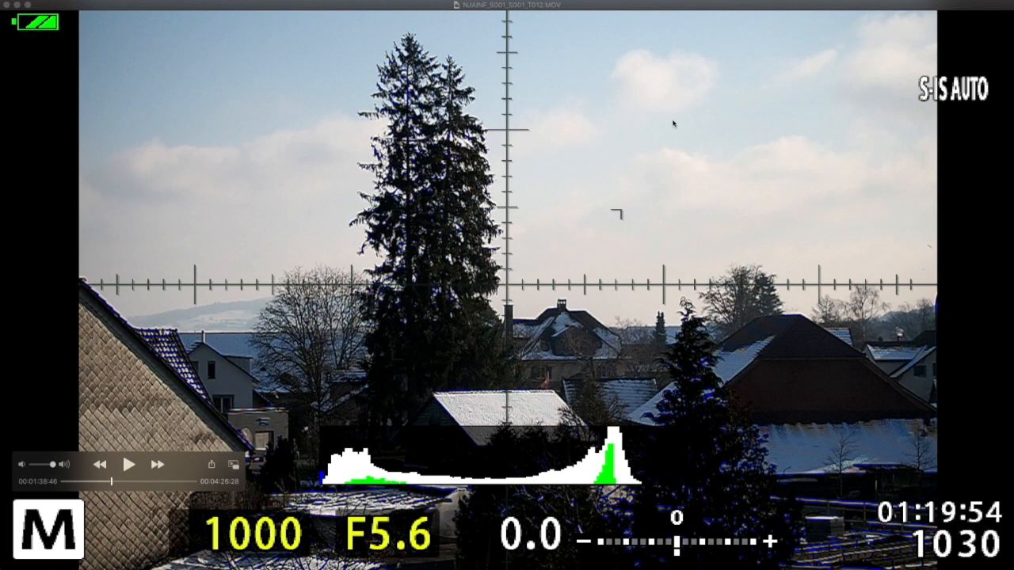
{"action": "mouse_move", "coordinate": [685, 161]}
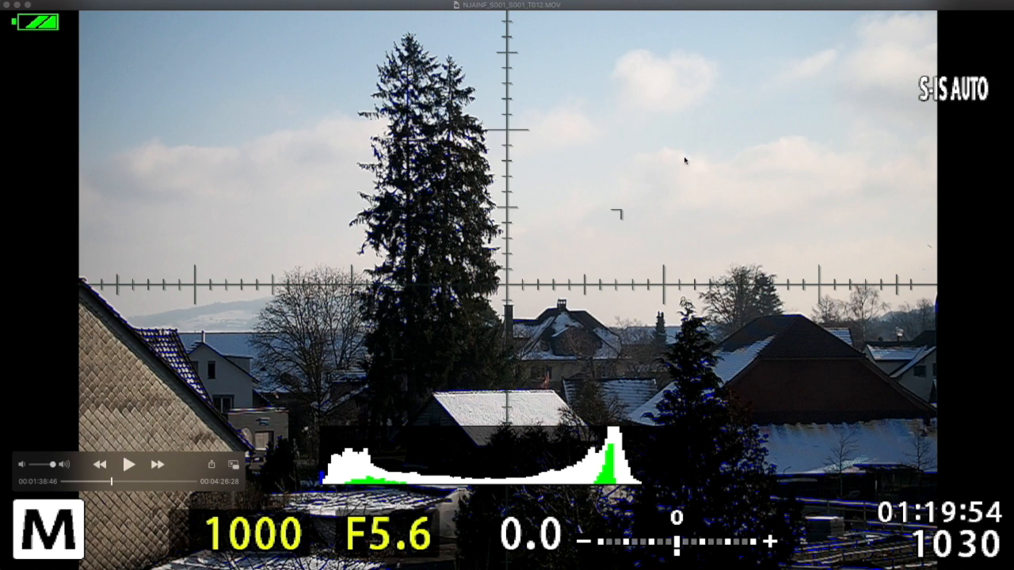
{"action": "mouse_move", "coordinate": [671, 494]}
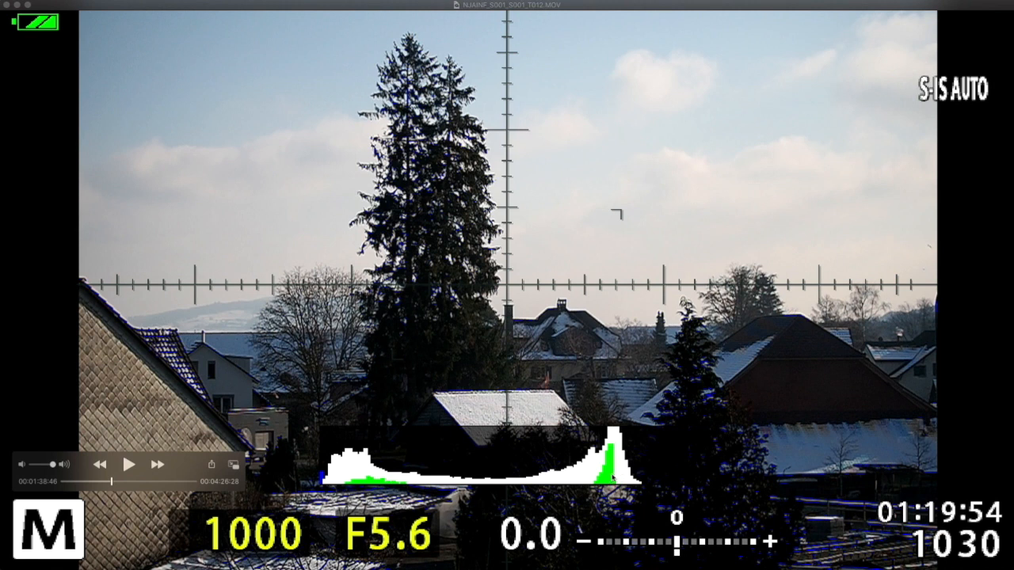
{"action": "mouse_move", "coordinate": [671, 481]}
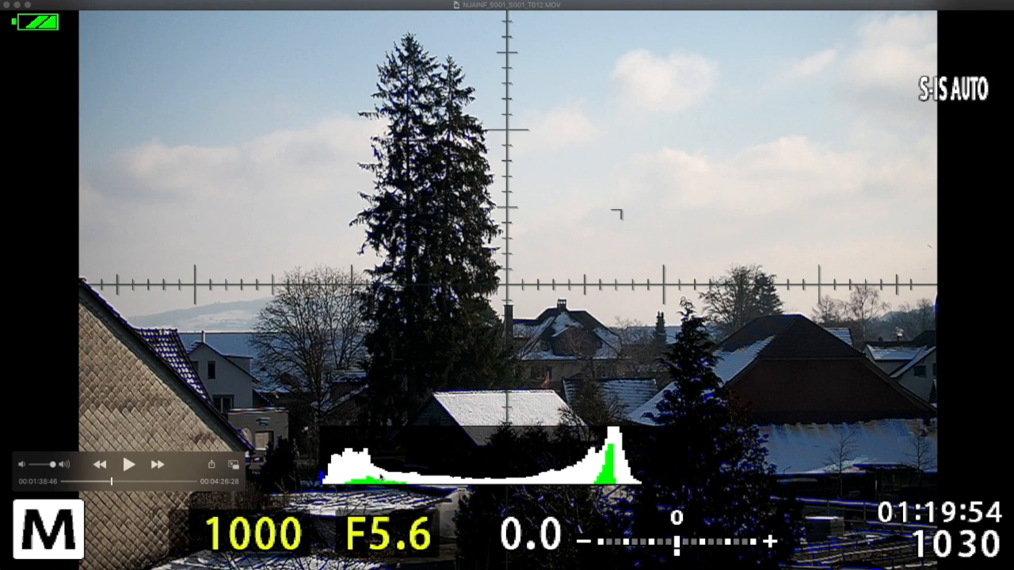
{"action": "mouse_move", "coordinate": [451, 460]}
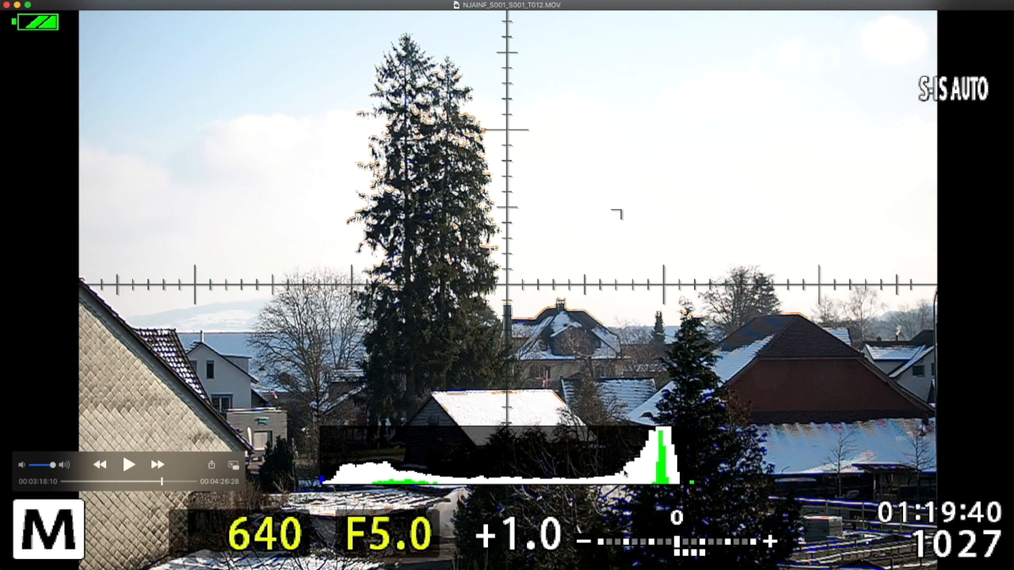
{"action": "mouse_move", "coordinate": [388, 509]}
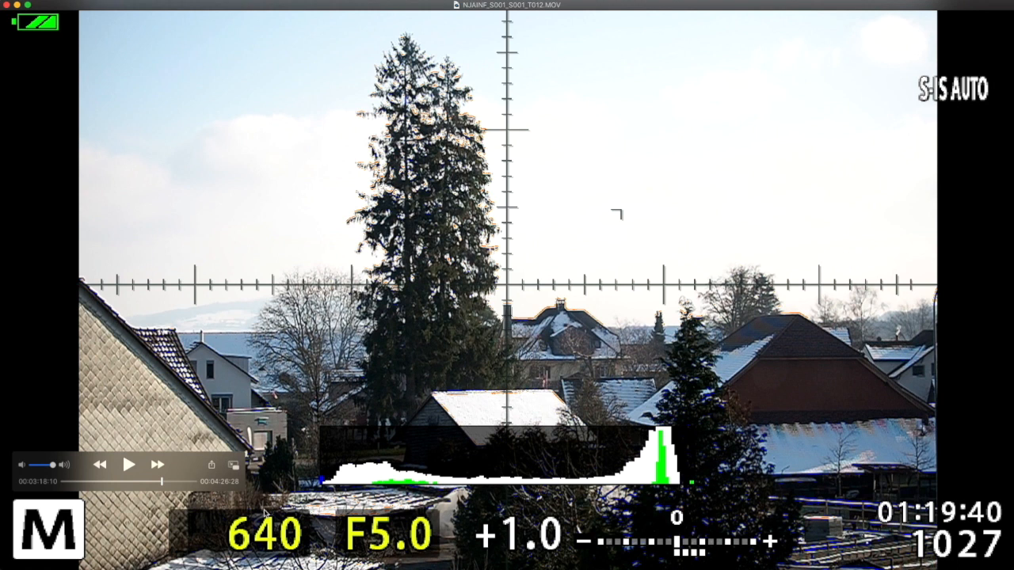
{"action": "mouse_move", "coordinate": [267, 514]}
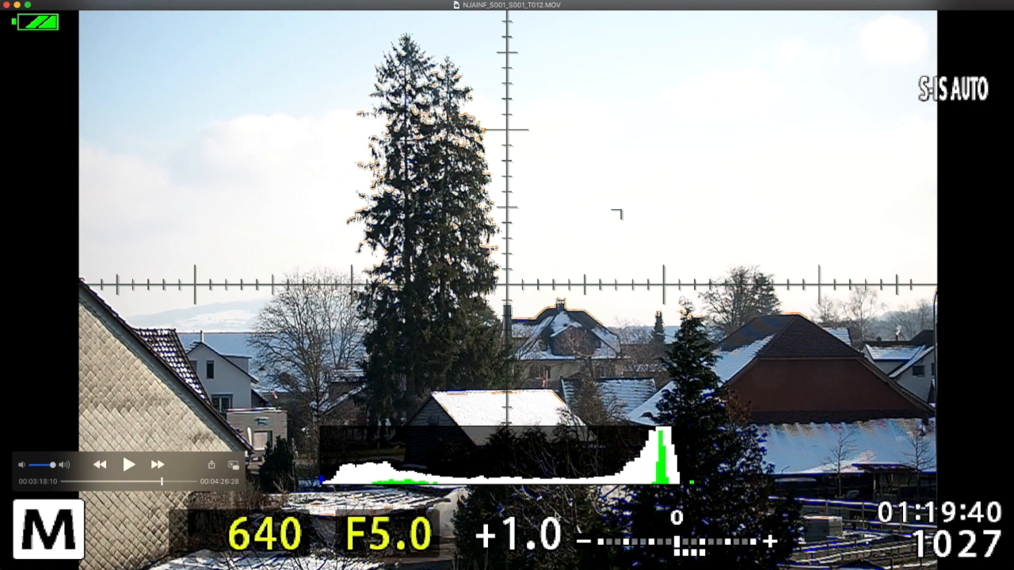
{"action": "mouse_move", "coordinate": [664, 526]}
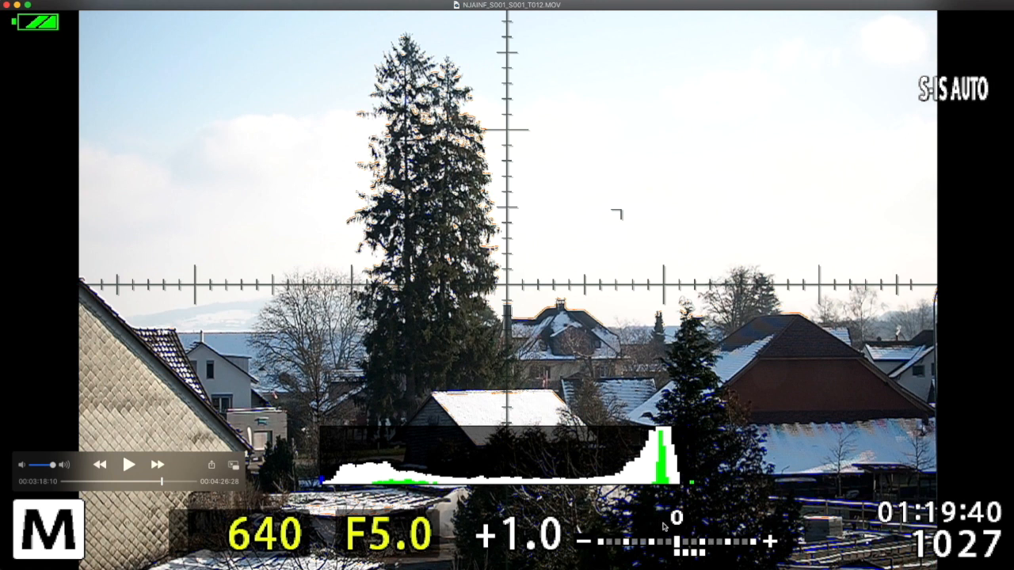
{"action": "mouse_move", "coordinate": [675, 534]}
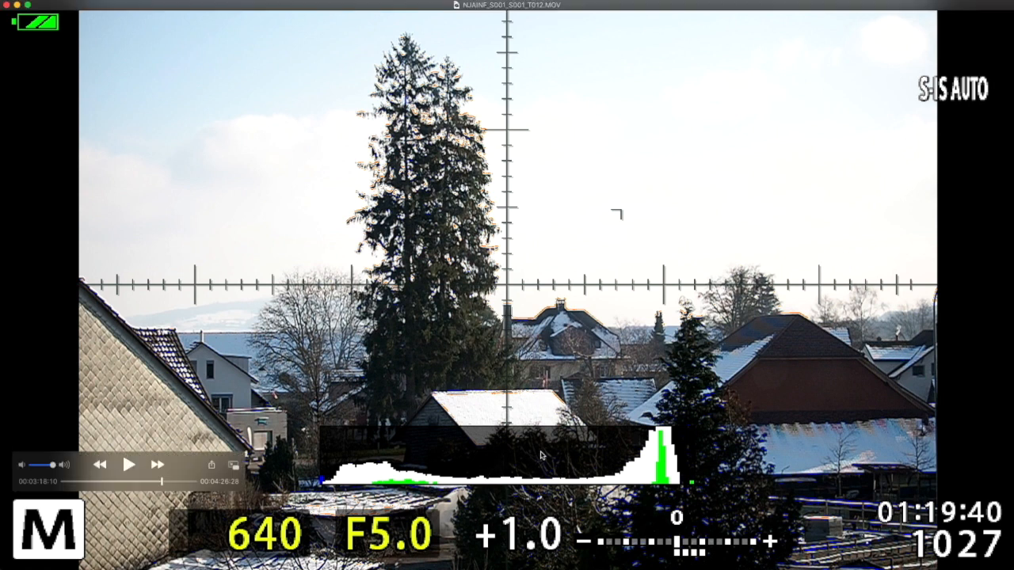
{"action": "mouse_move", "coordinate": [610, 468]}
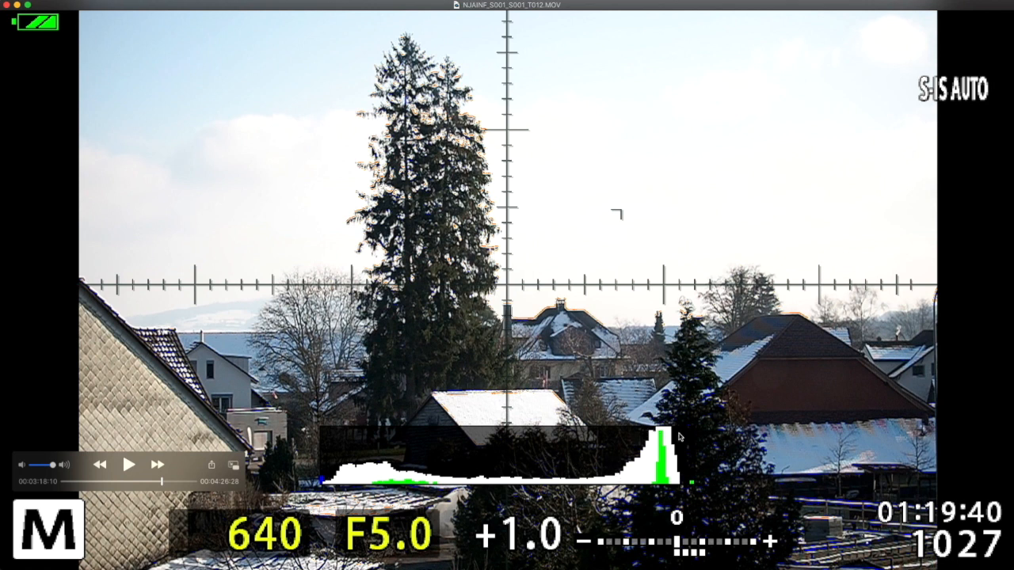
{"action": "mouse_move", "coordinate": [442, 471]}
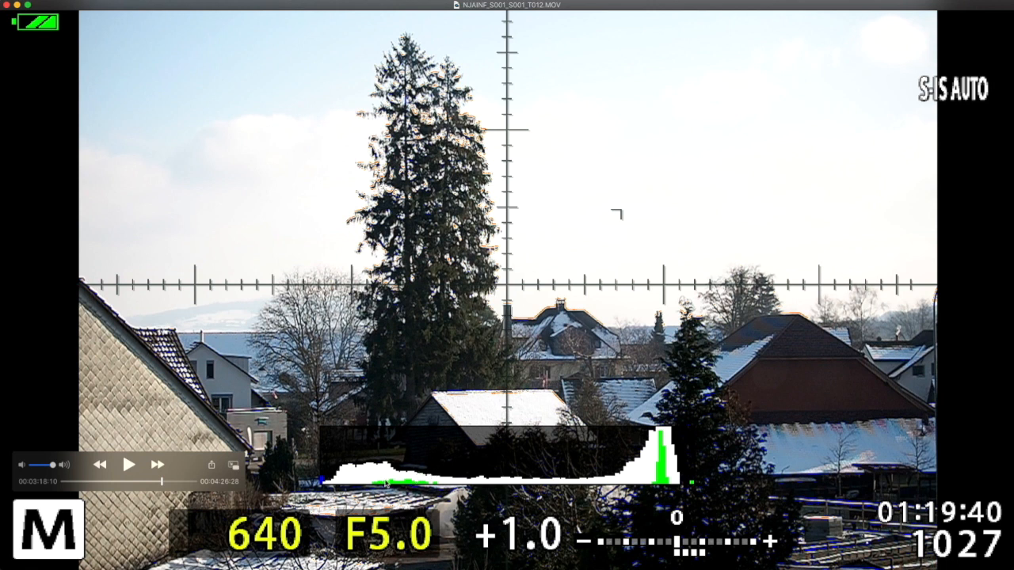
{"action": "mouse_move", "coordinate": [644, 466]}
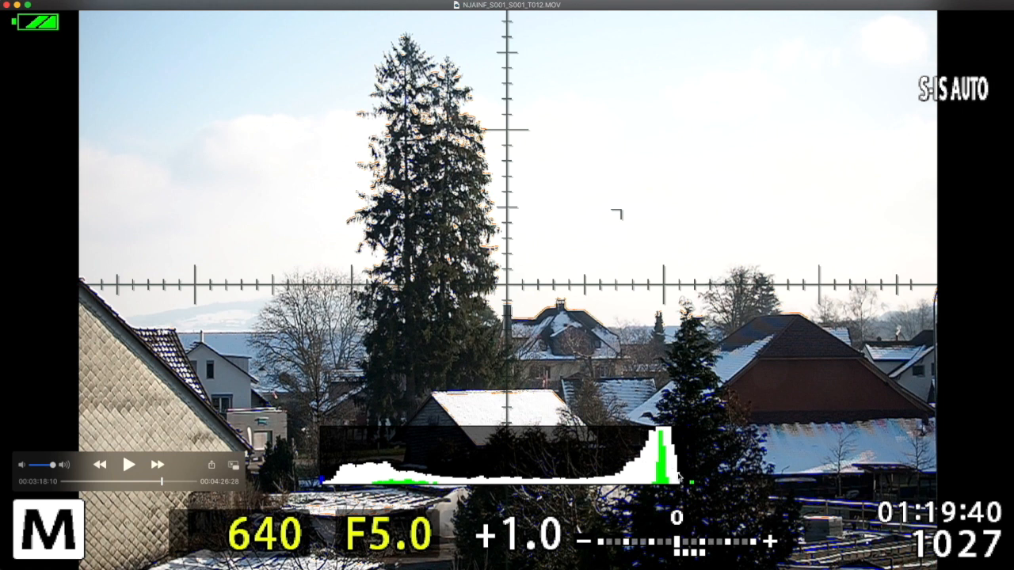
{"action": "mouse_move", "coordinate": [693, 483]}
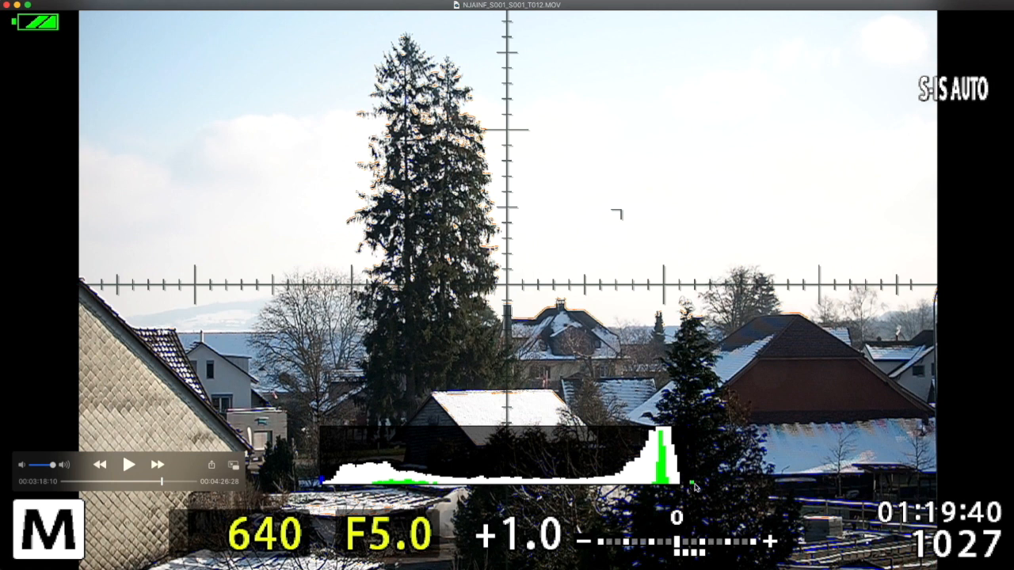
{"action": "mouse_move", "coordinate": [694, 489]}
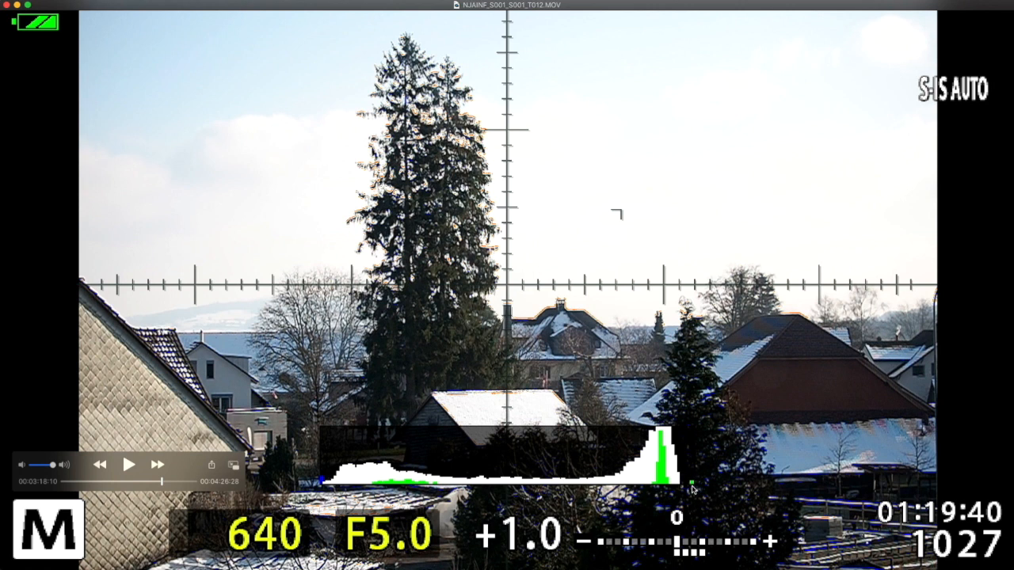
{"action": "mouse_move", "coordinate": [694, 489]}
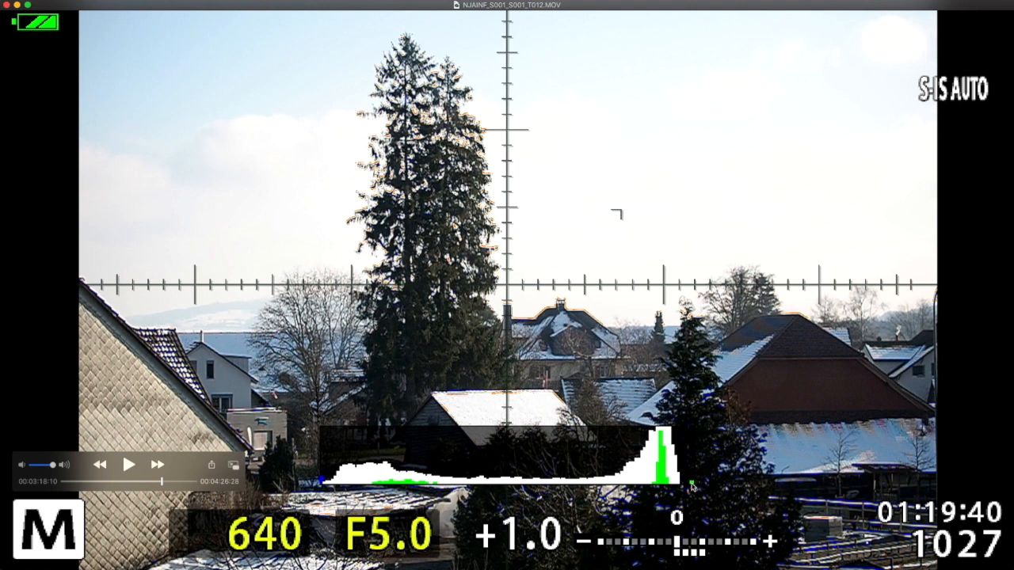
{"action": "mouse_move", "coordinate": [739, 354]}
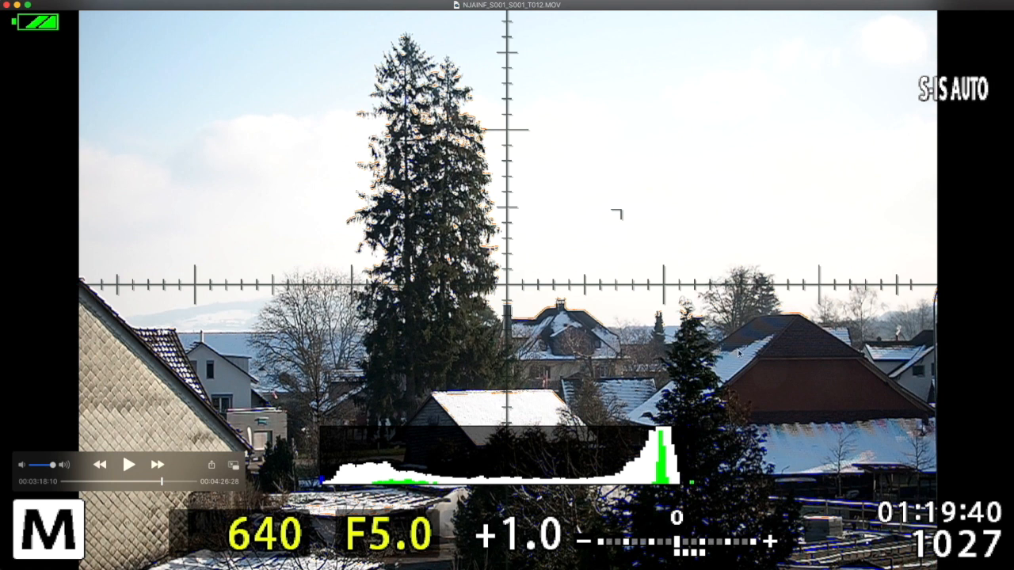
{"action": "mouse_move", "coordinate": [783, 317]}
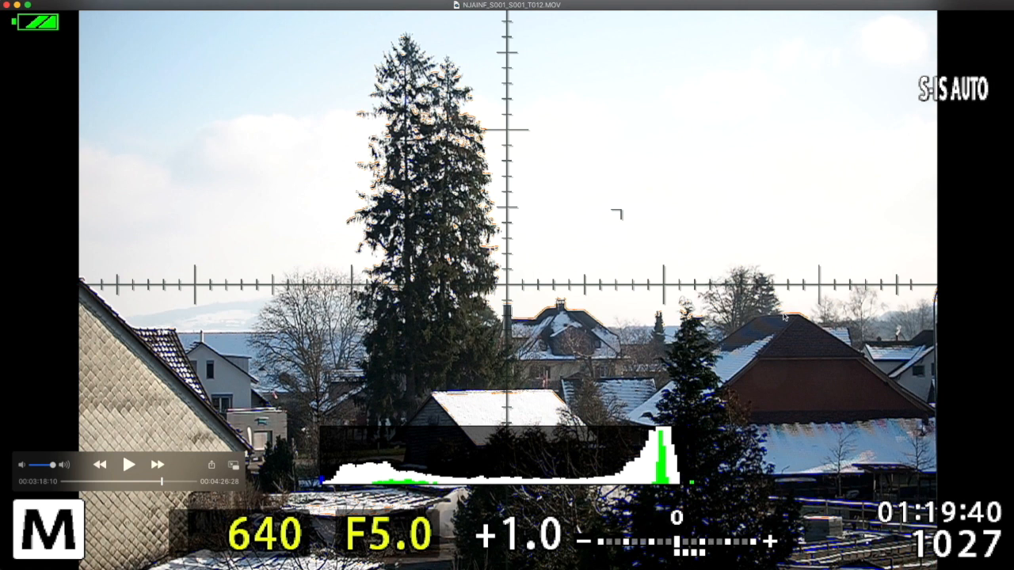
{"action": "mouse_move", "coordinate": [784, 317]}
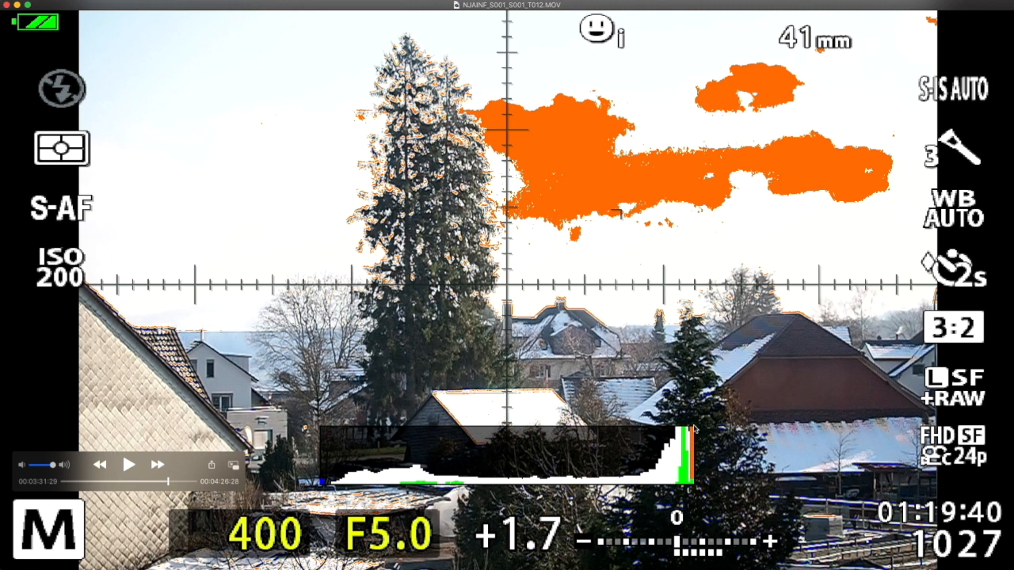
{"action": "mouse_move", "coordinate": [693, 480]}
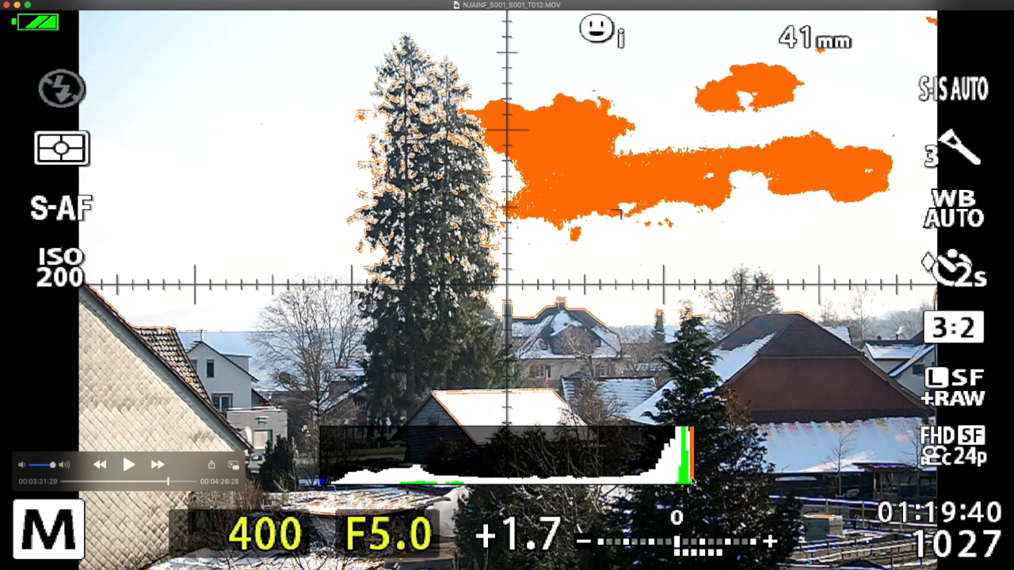
{"action": "mouse_move", "coordinate": [694, 476]}
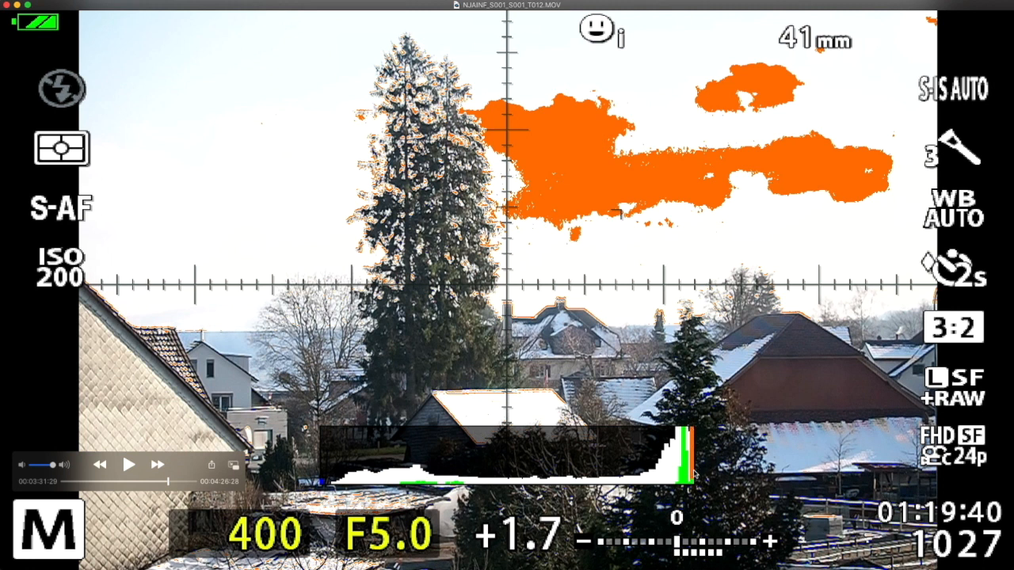
{"action": "mouse_move", "coordinate": [497, 167]}
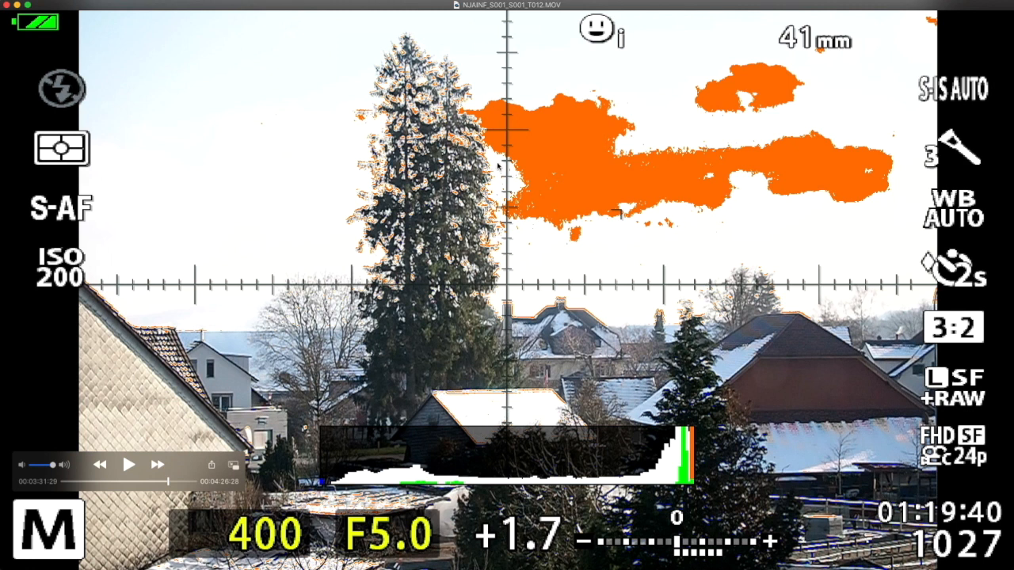
{"action": "mouse_move", "coordinate": [816, 97]}
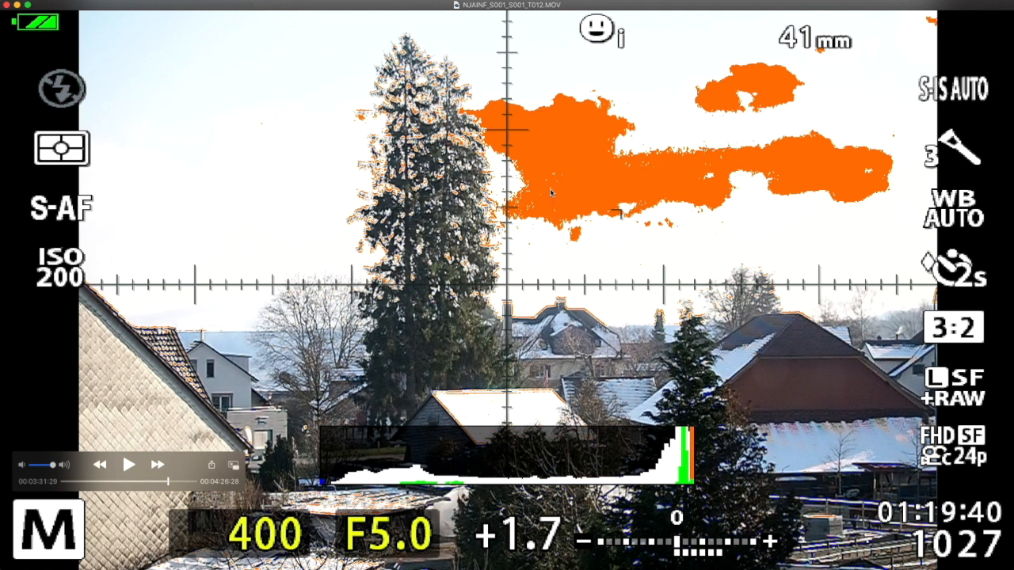
{"action": "mouse_move", "coordinate": [477, 433]}
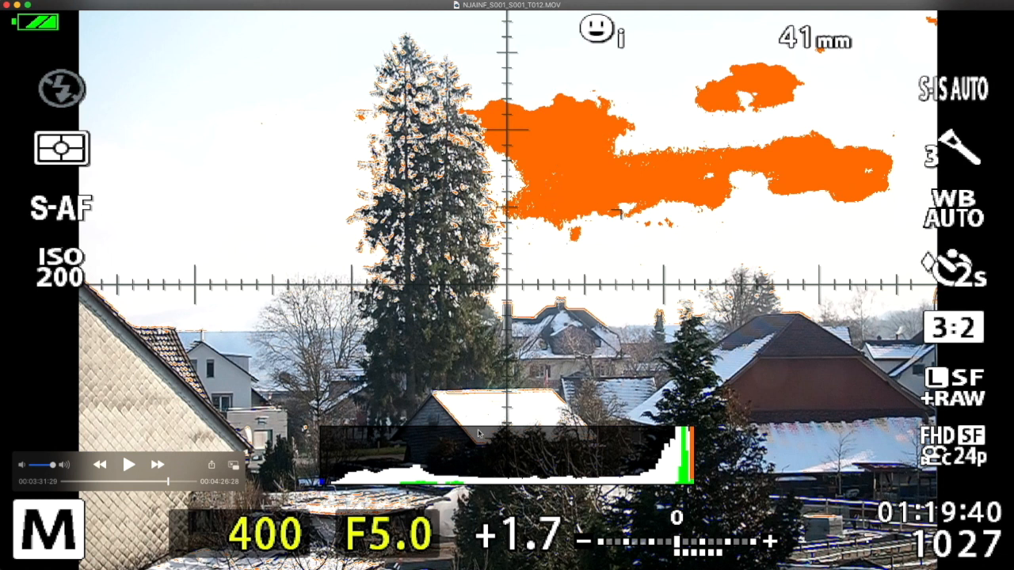
{"action": "mouse_move", "coordinate": [433, 463]}
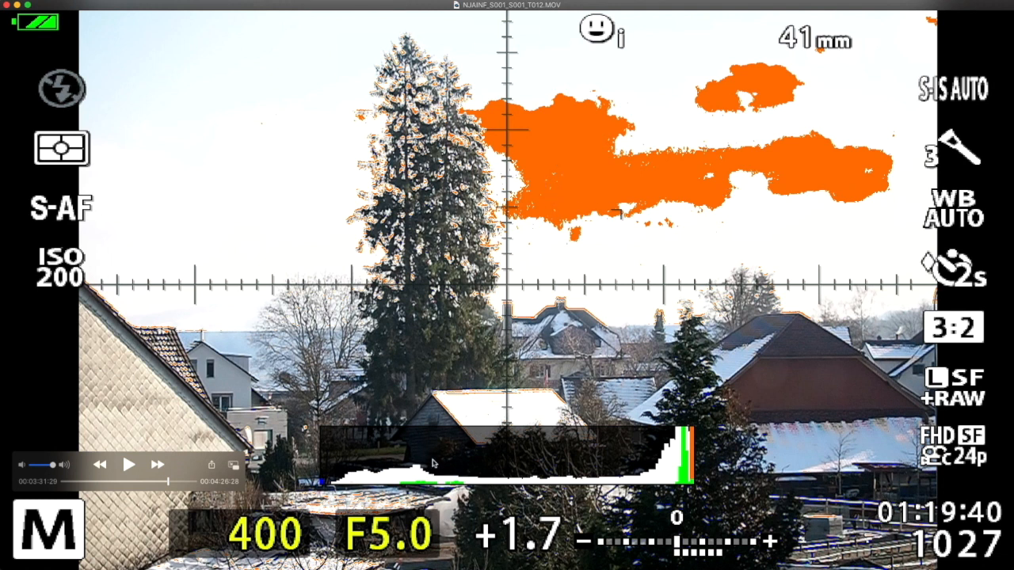
{"action": "mouse_move", "coordinate": [358, 486]}
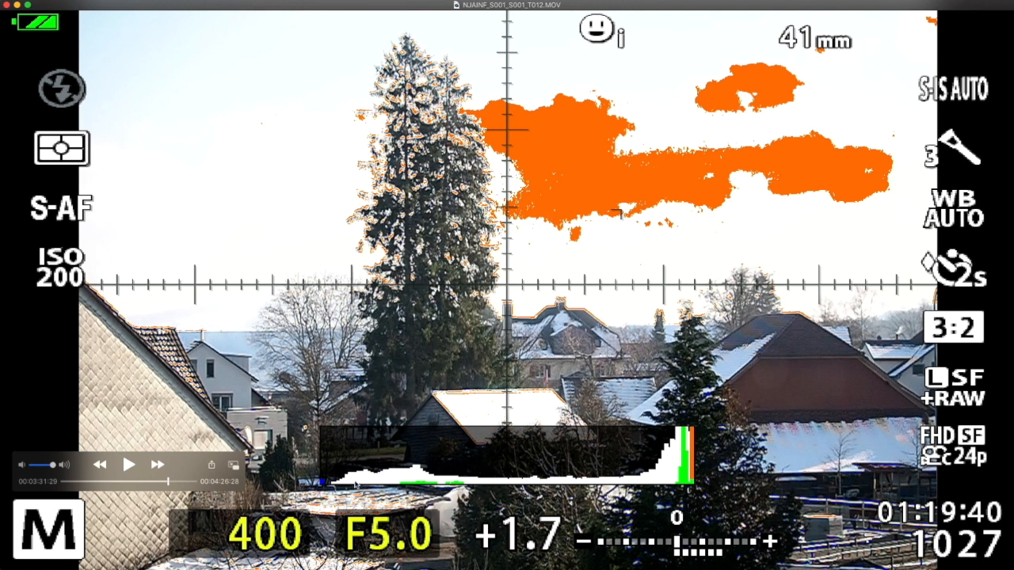
{"action": "mouse_move", "coordinate": [688, 461]}
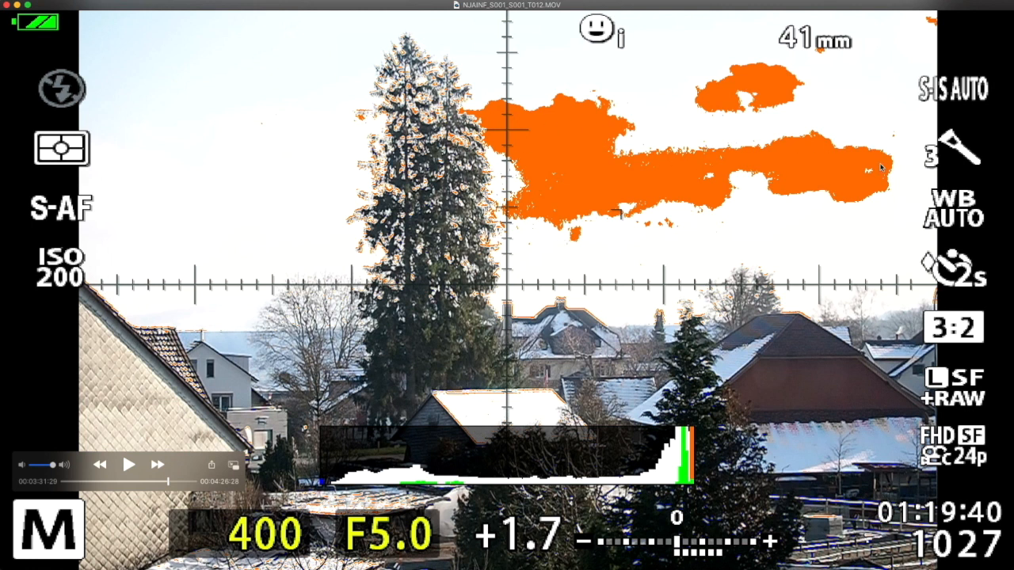
{"action": "mouse_move", "coordinate": [568, 109]}
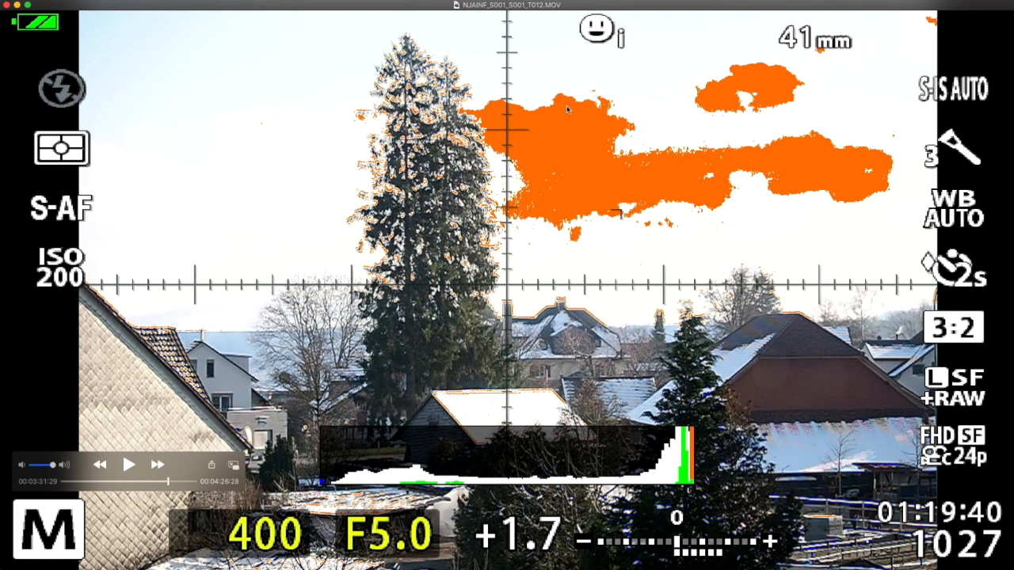
{"action": "mouse_move", "coordinate": [814, 171]}
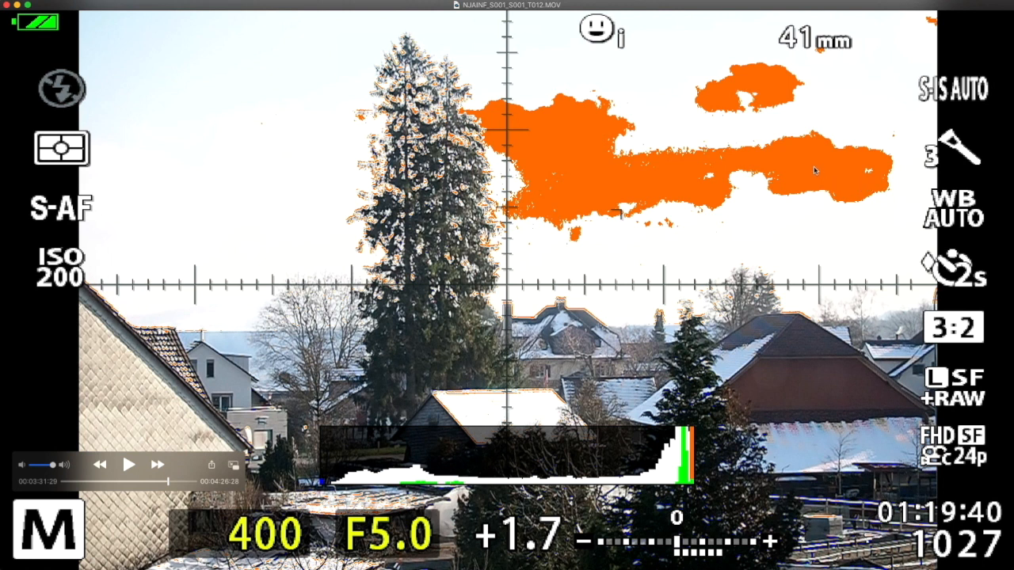
{"action": "mouse_move", "coordinate": [618, 201]}
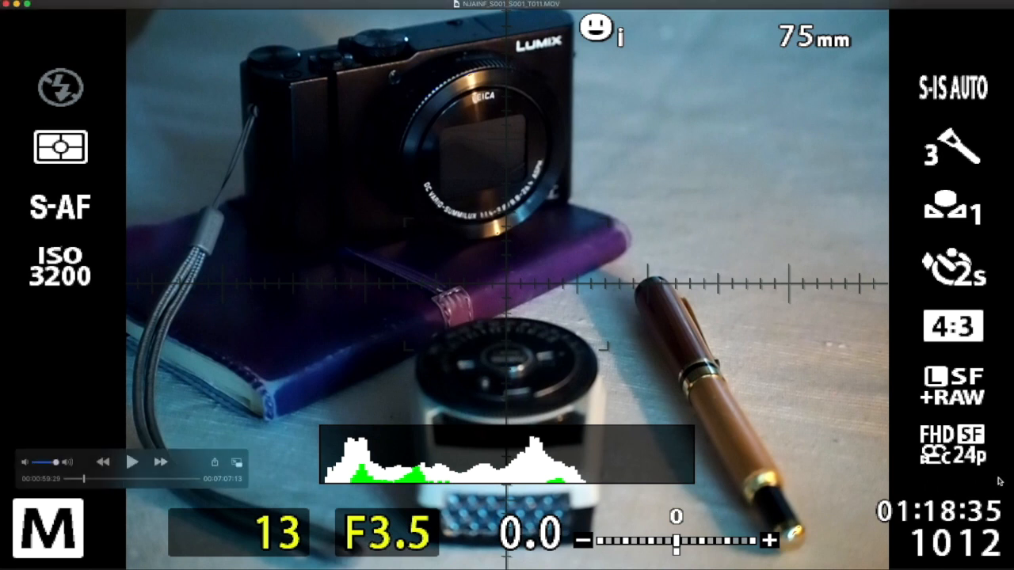
{"action": "mouse_move", "coordinate": [950, 483]}
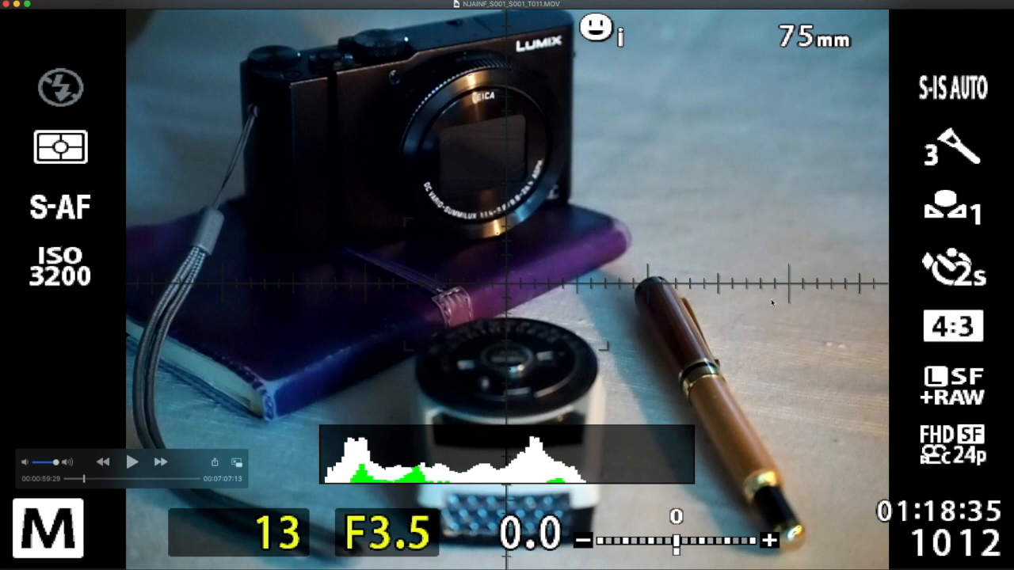
{"action": "mouse_move", "coordinate": [856, 479]}
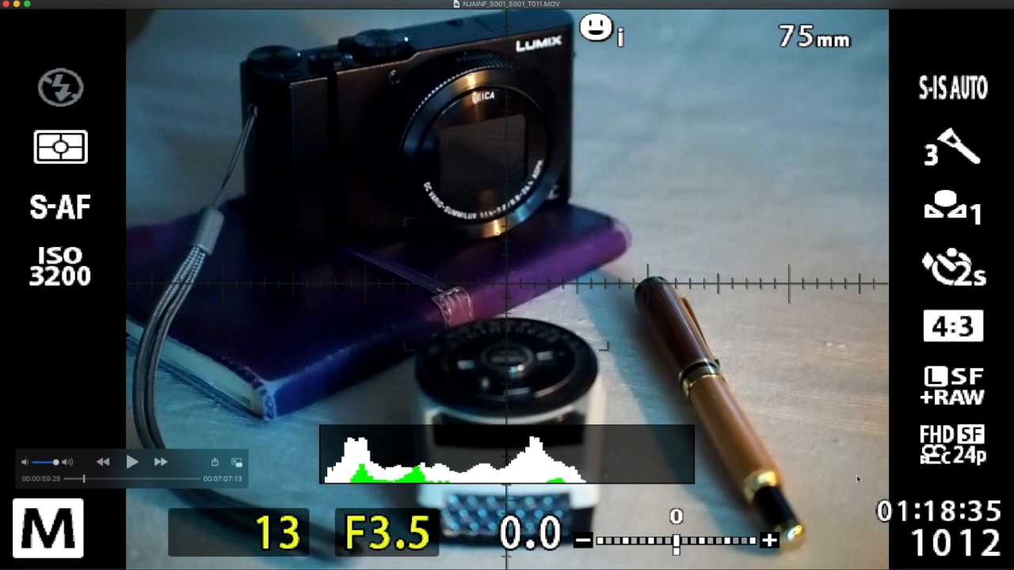
{"action": "mouse_move", "coordinate": [656, 371]}
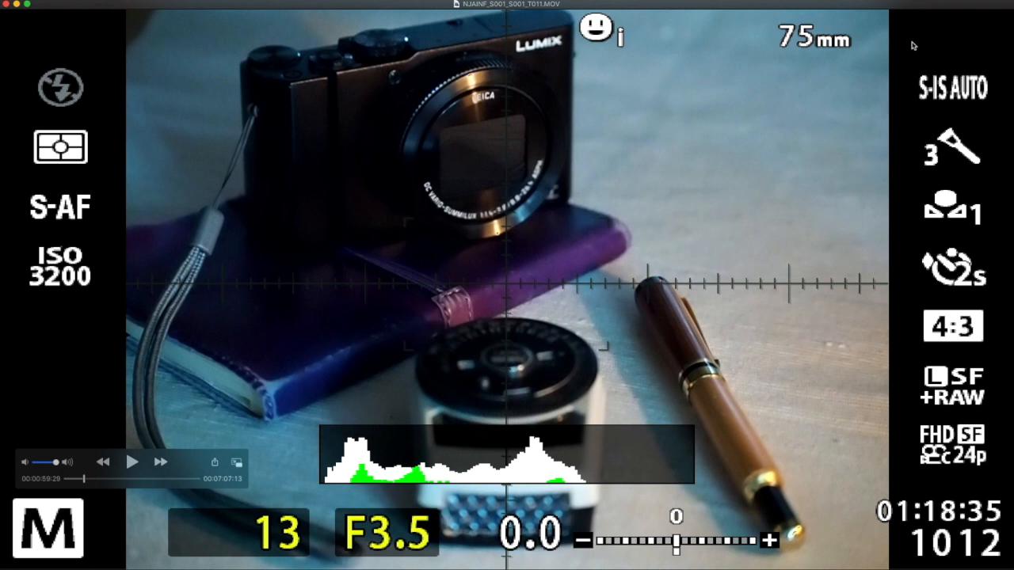
{"action": "mouse_move", "coordinate": [970, 168]}
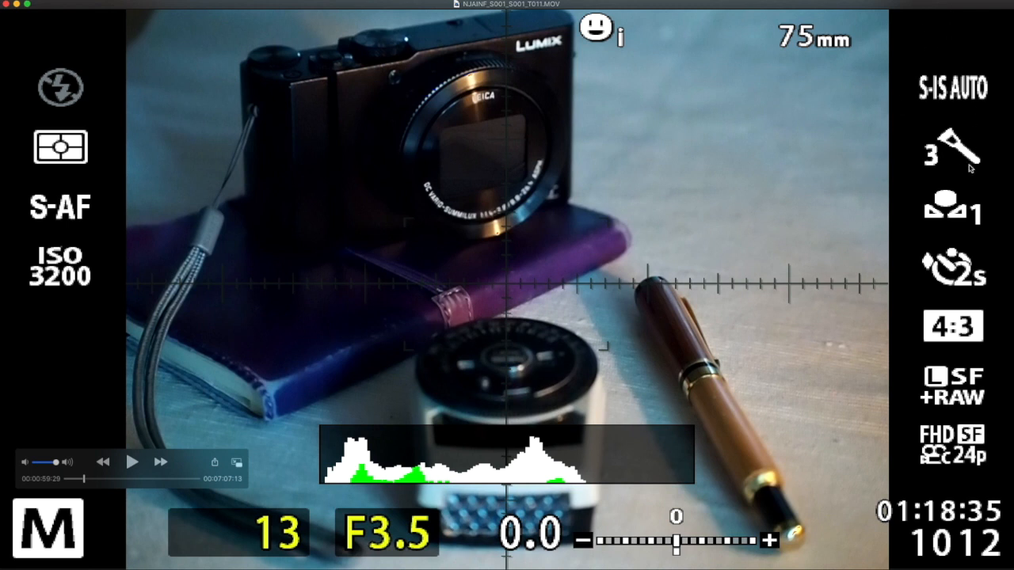
{"action": "mouse_move", "coordinate": [463, 305]}
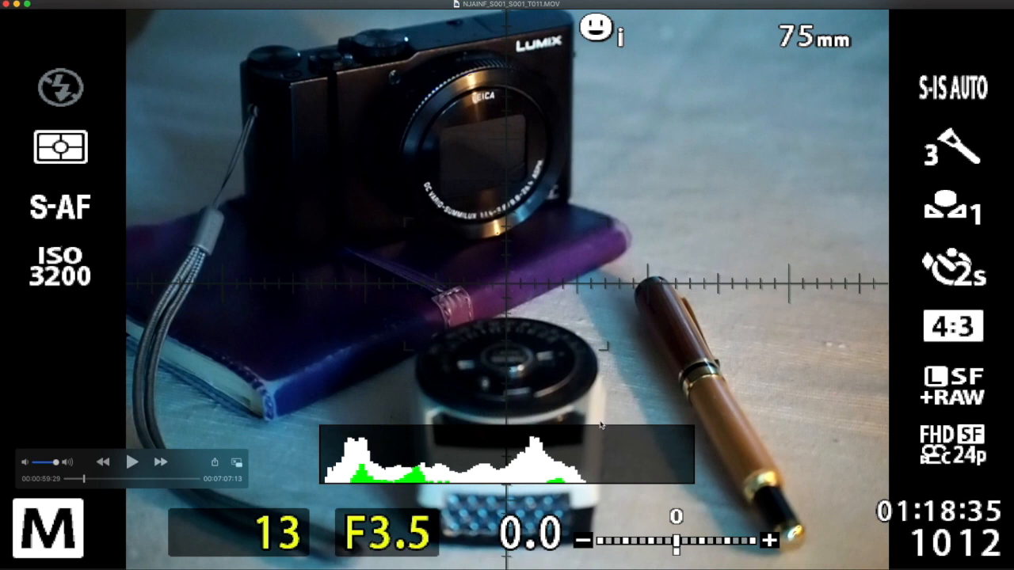
{"action": "mouse_move", "coordinate": [689, 473]}
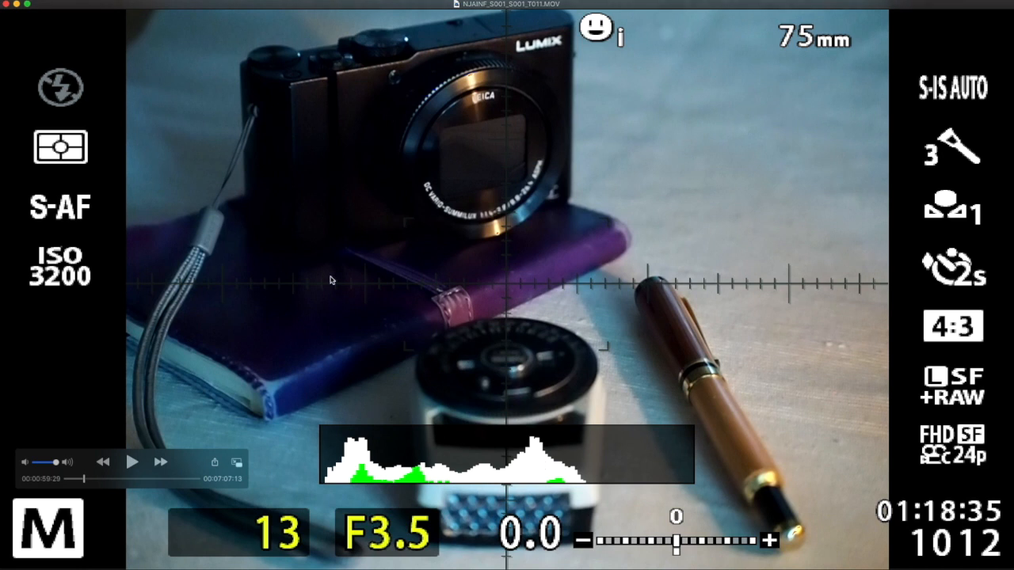
{"action": "mouse_move", "coordinate": [610, 420]}
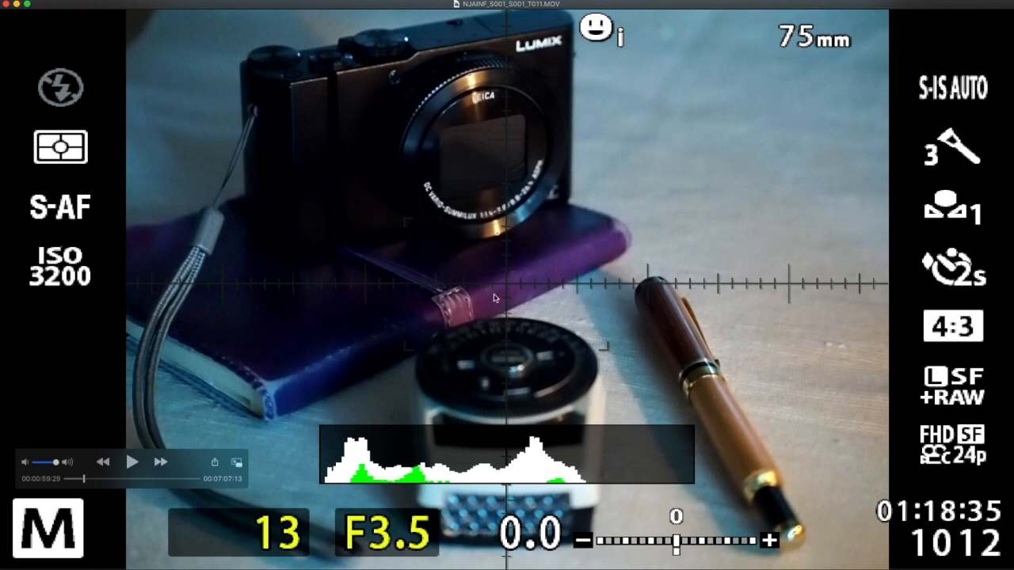
{"action": "mouse_move", "coordinate": [522, 378]}
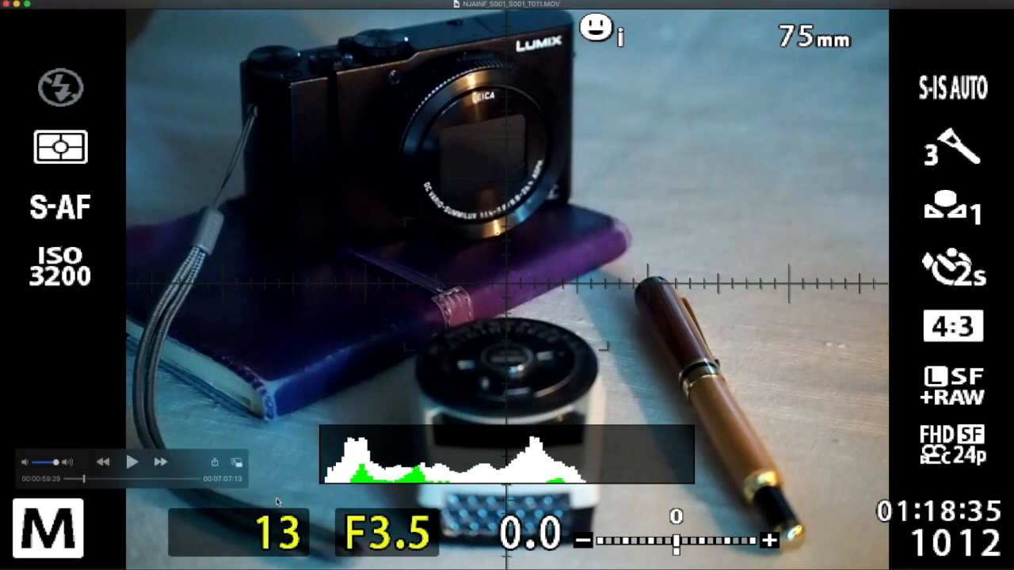
{"action": "mouse_move", "coordinate": [279, 475]}
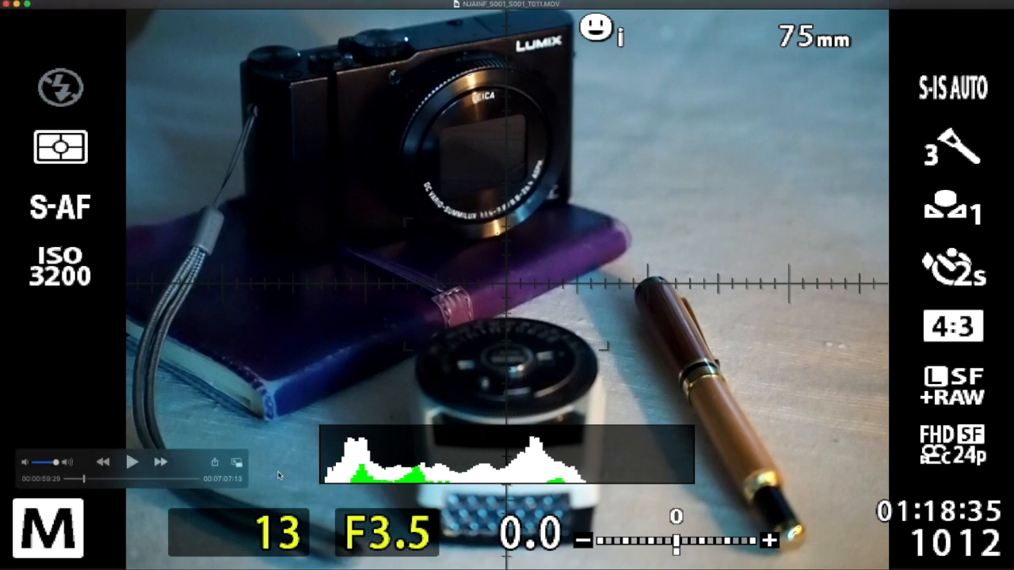
{"action": "mouse_move", "coordinate": [285, 429]}
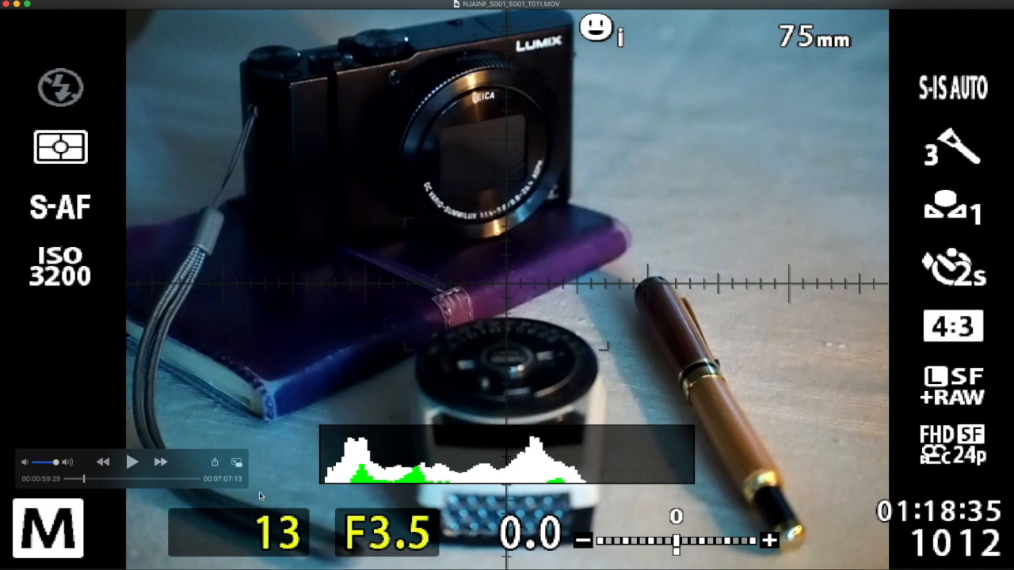
{"action": "mouse_move", "coordinate": [301, 553]}
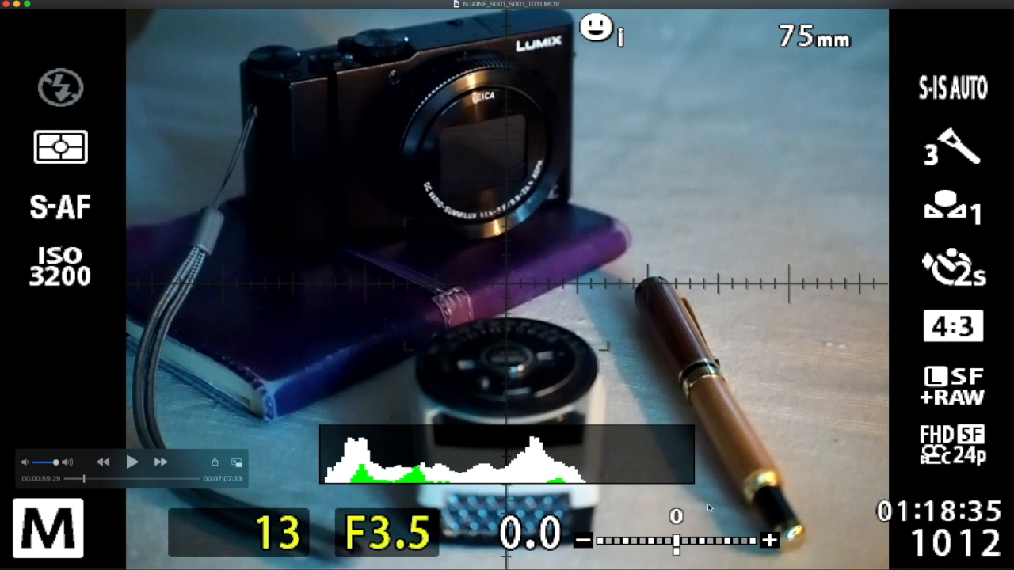
{"action": "mouse_move", "coordinate": [33, 264]}
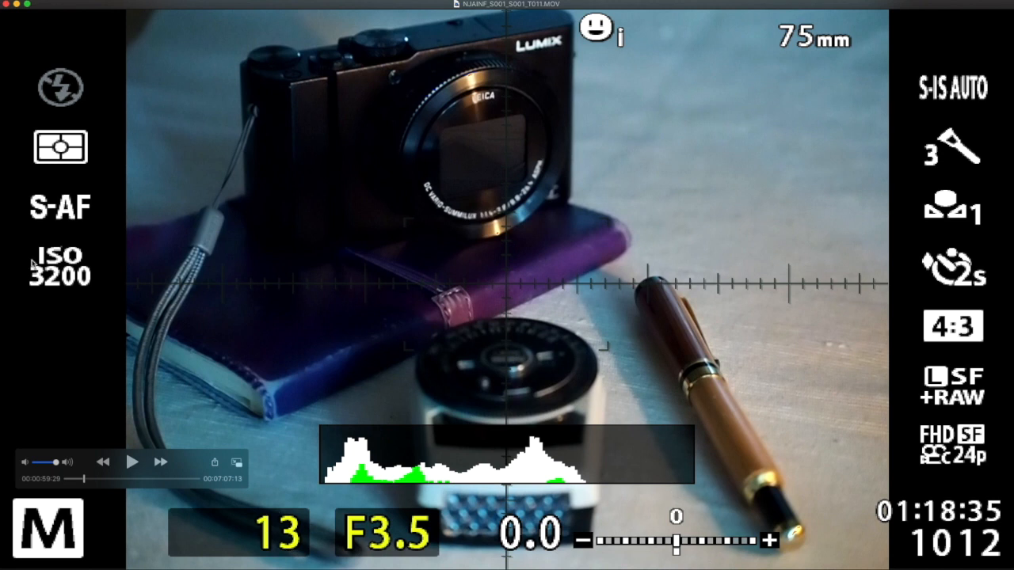
{"action": "mouse_move", "coordinate": [90, 290]}
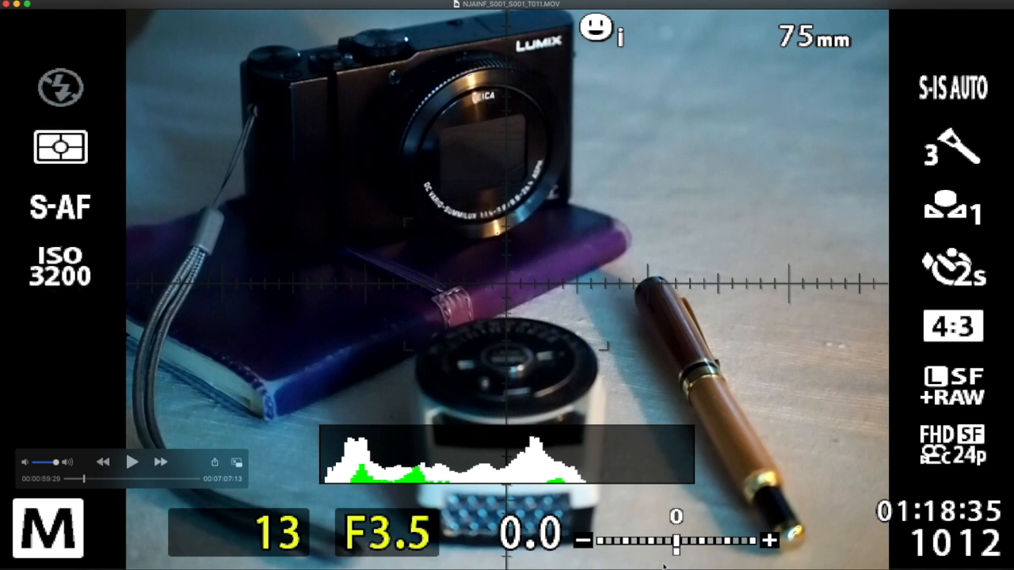
{"action": "mouse_move", "coordinate": [402, 449]}
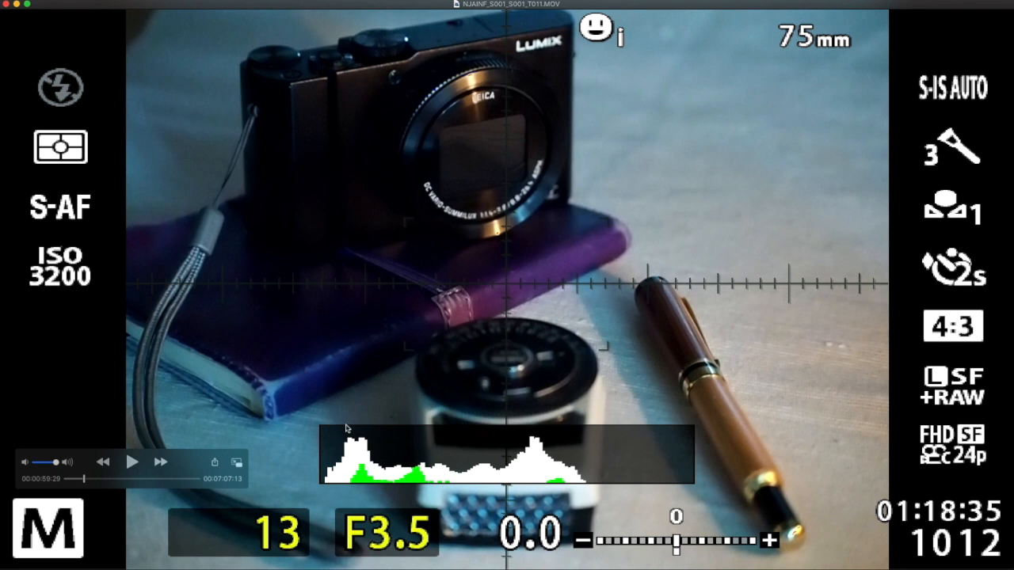
{"action": "mouse_move", "coordinate": [337, 512]}
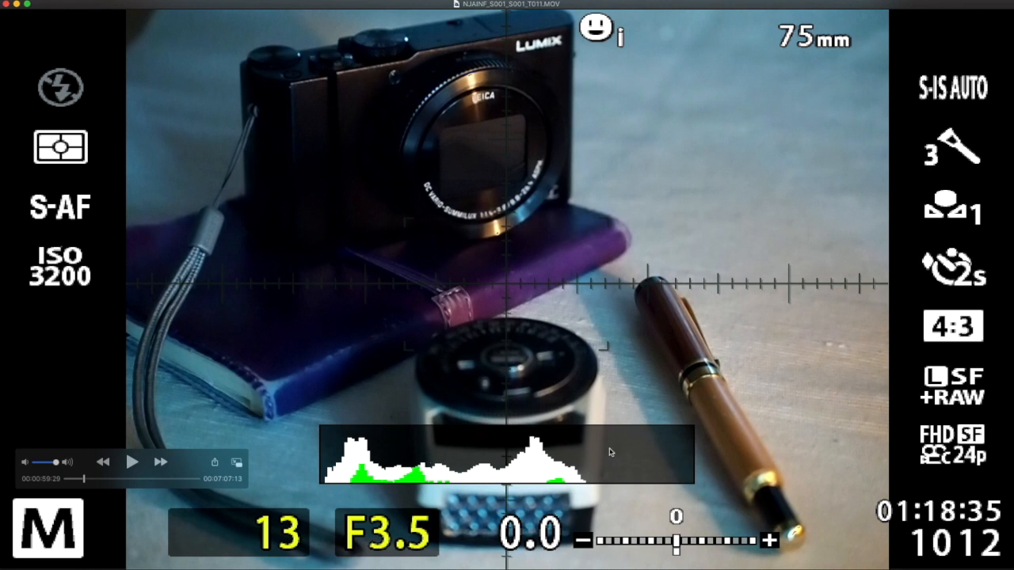
{"action": "mouse_move", "coordinate": [487, 444]}
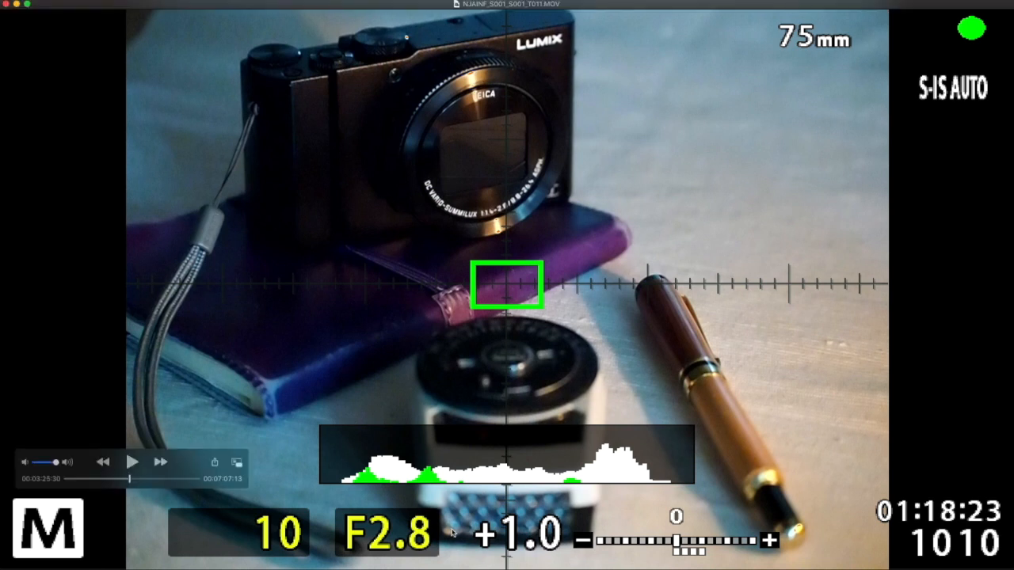
{"action": "mouse_move", "coordinate": [91, 254]}
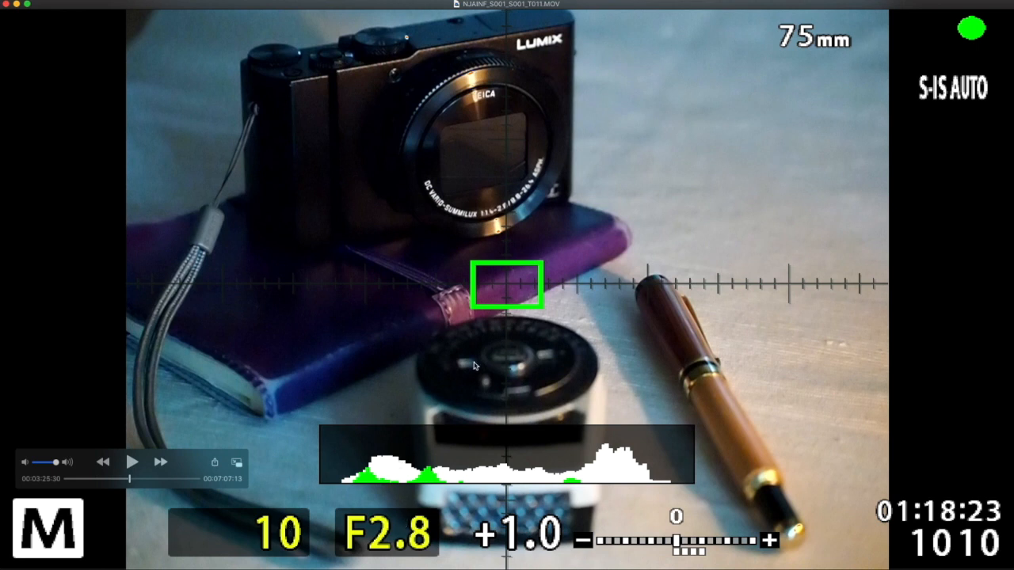
{"action": "mouse_move", "coordinate": [488, 334]}
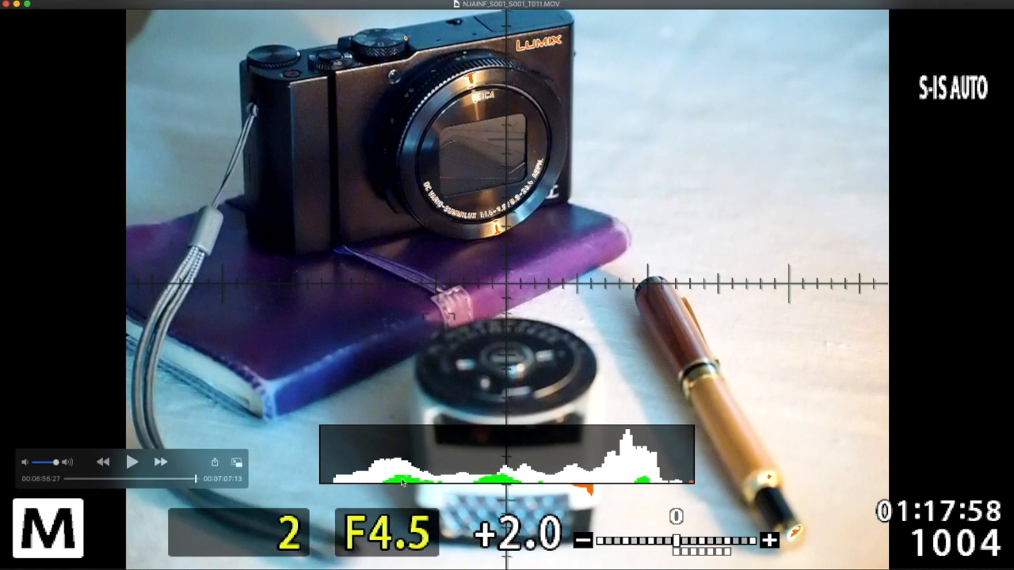
{"action": "mouse_move", "coordinate": [690, 483]}
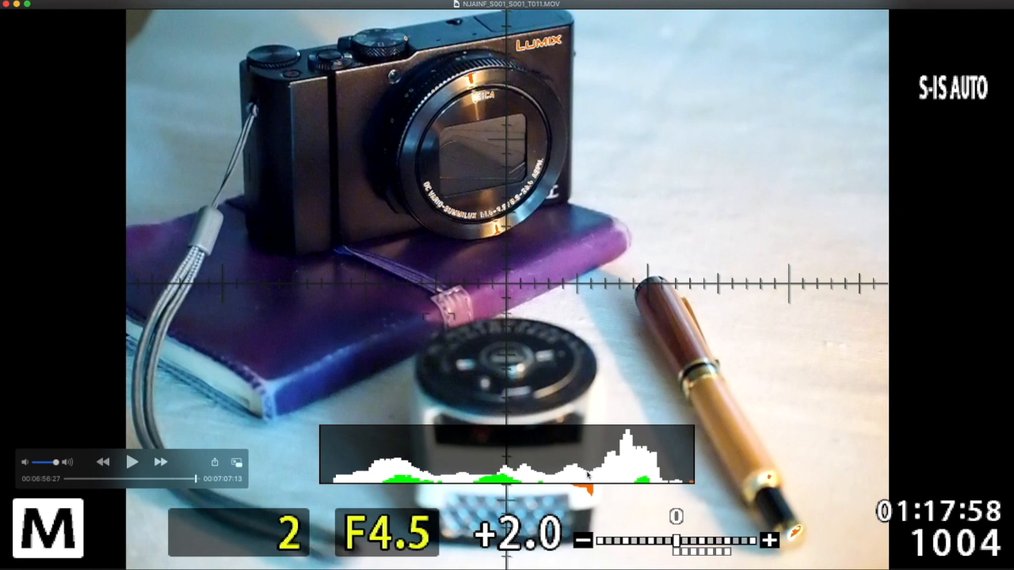
{"action": "mouse_move", "coordinate": [659, 468]}
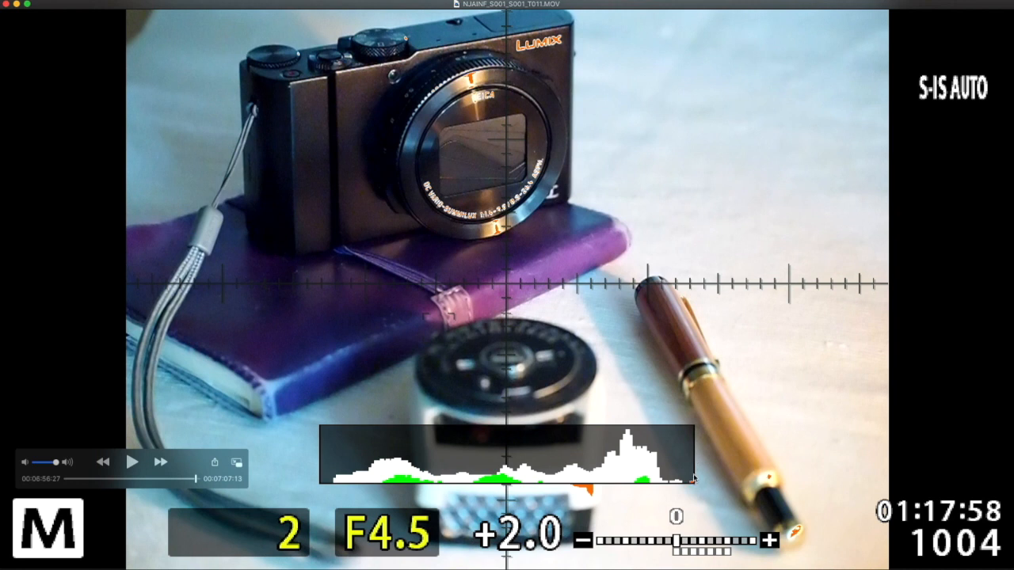
{"action": "mouse_move", "coordinate": [797, 533]}
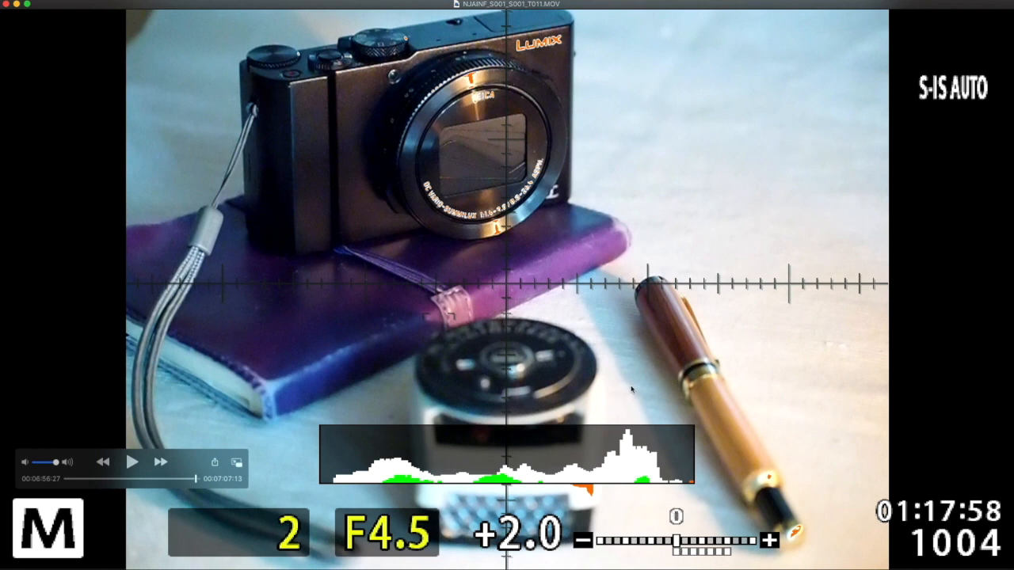
{"action": "mouse_move", "coordinate": [539, 363]}
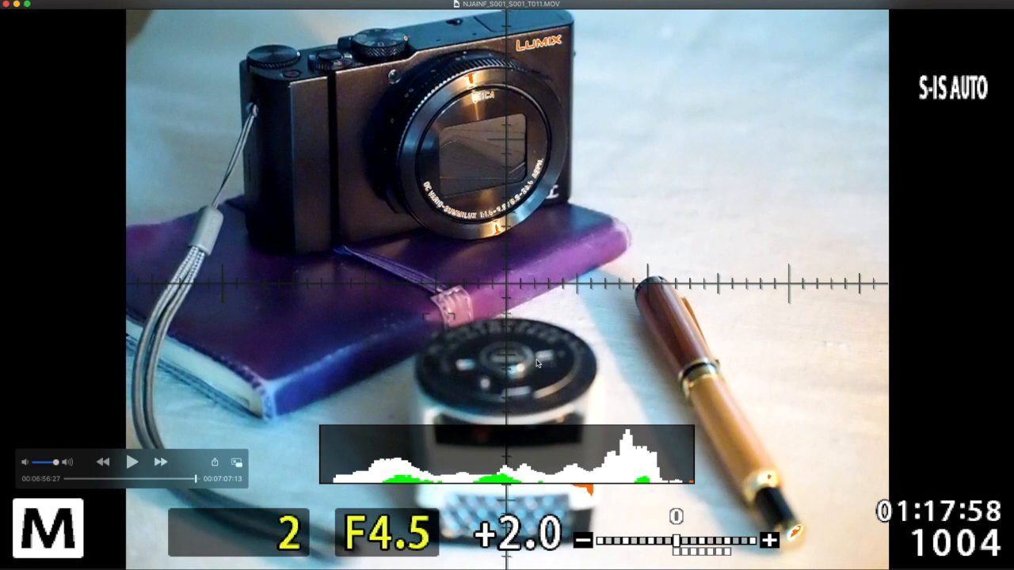
{"action": "mouse_move", "coordinate": [516, 365]}
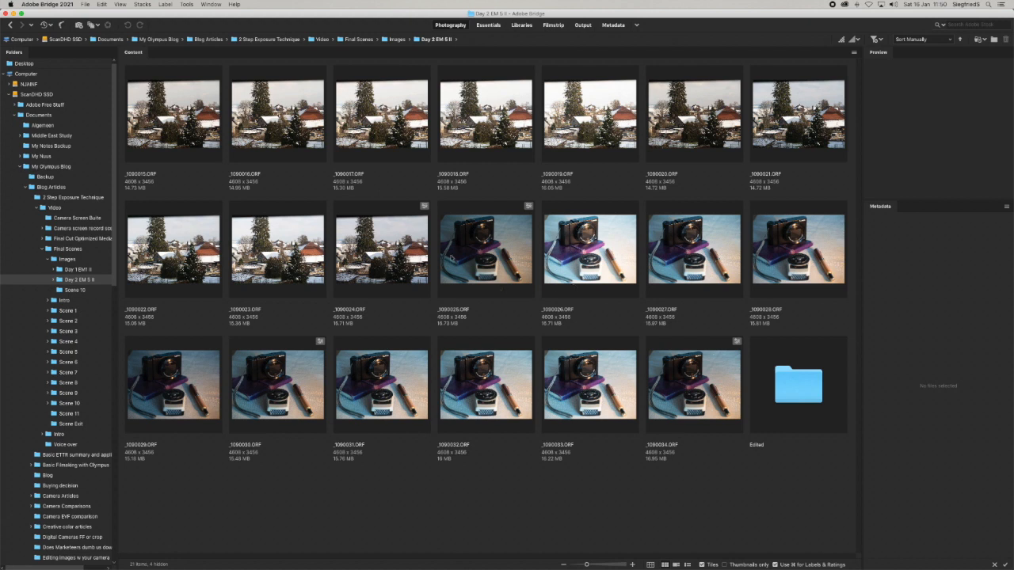
Select the _1090026.ORF still-life thumbnail in Bridge and open it in Camera Raw.
{"action": "left_click", "coordinate": [589, 249]}
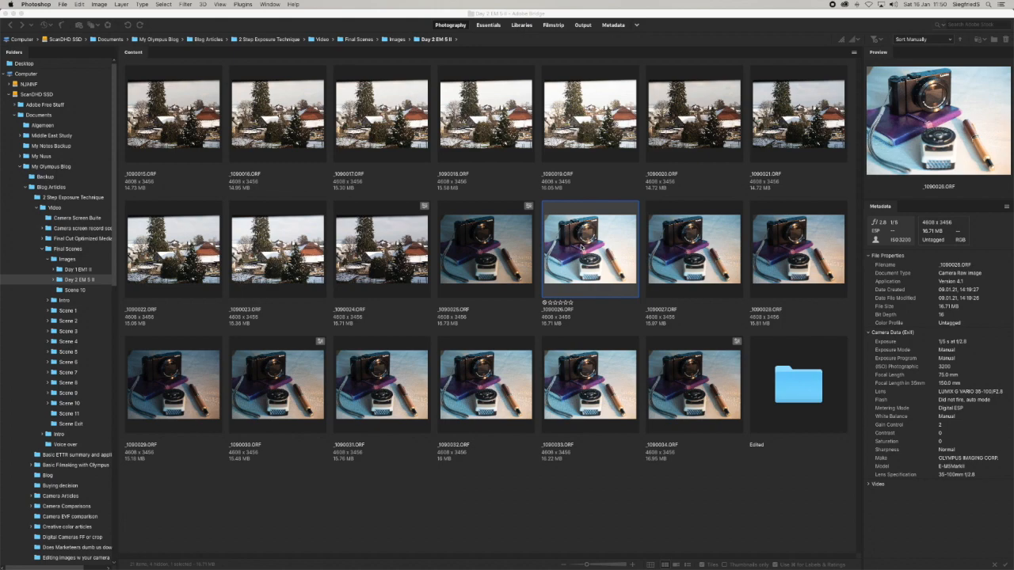
{"action": "double_click", "coordinate": [589, 249]}
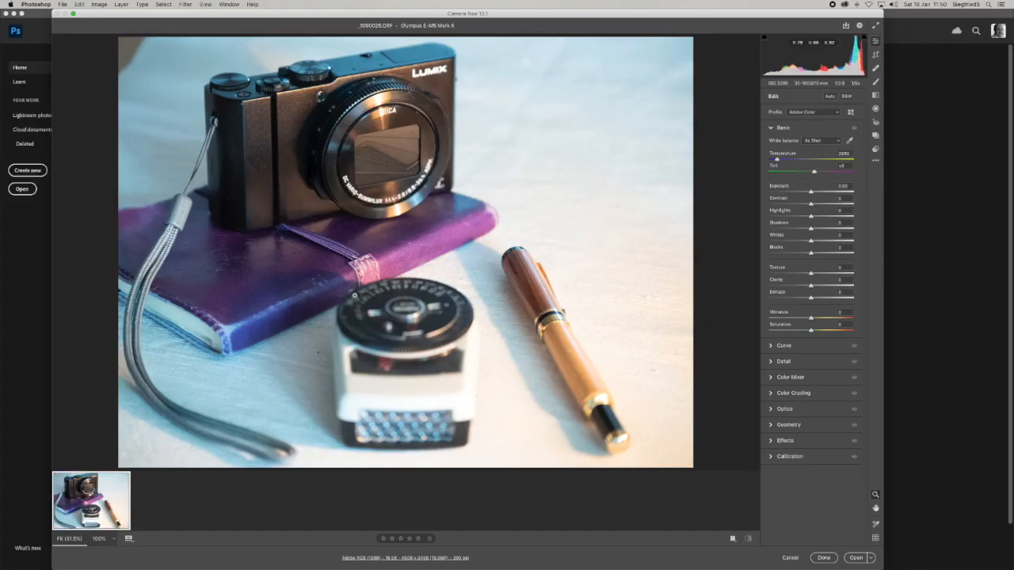
{"action": "mouse_move", "coordinate": [481, 328]}
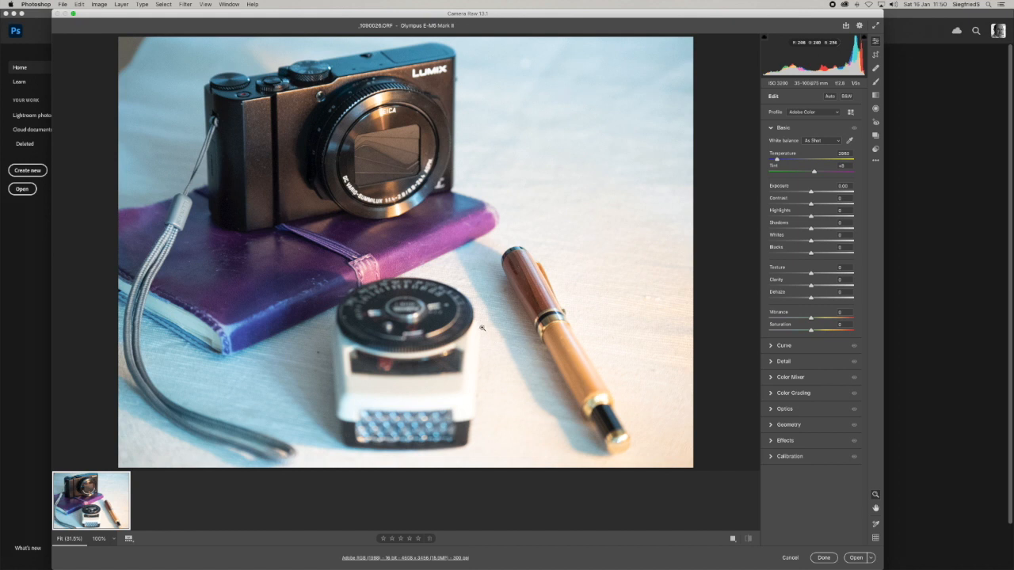
{"action": "mouse_move", "coordinate": [783, 183]}
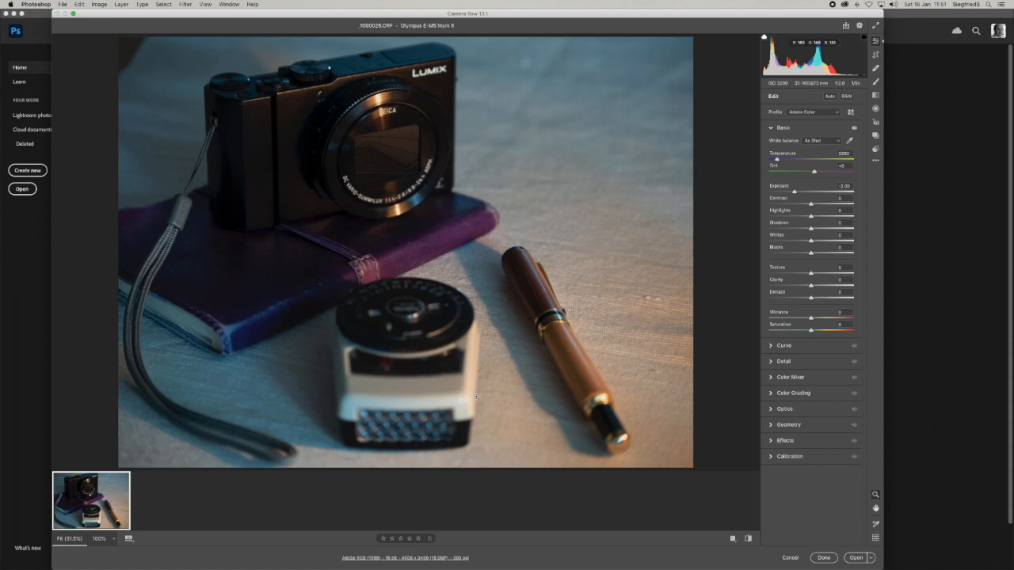
{"action": "mouse_move", "coordinate": [435, 398]}
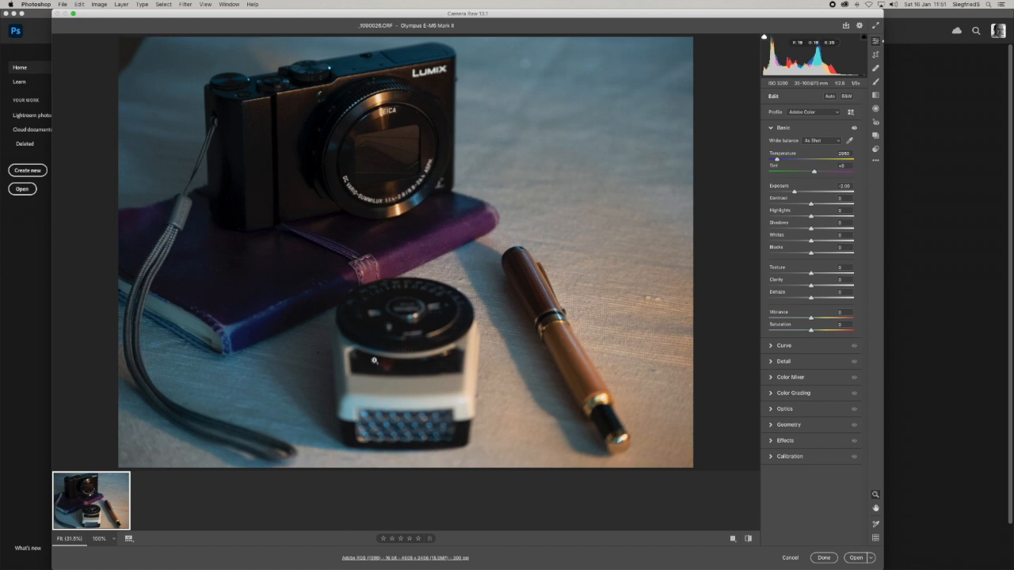
{"action": "mouse_move", "coordinate": [365, 320]}
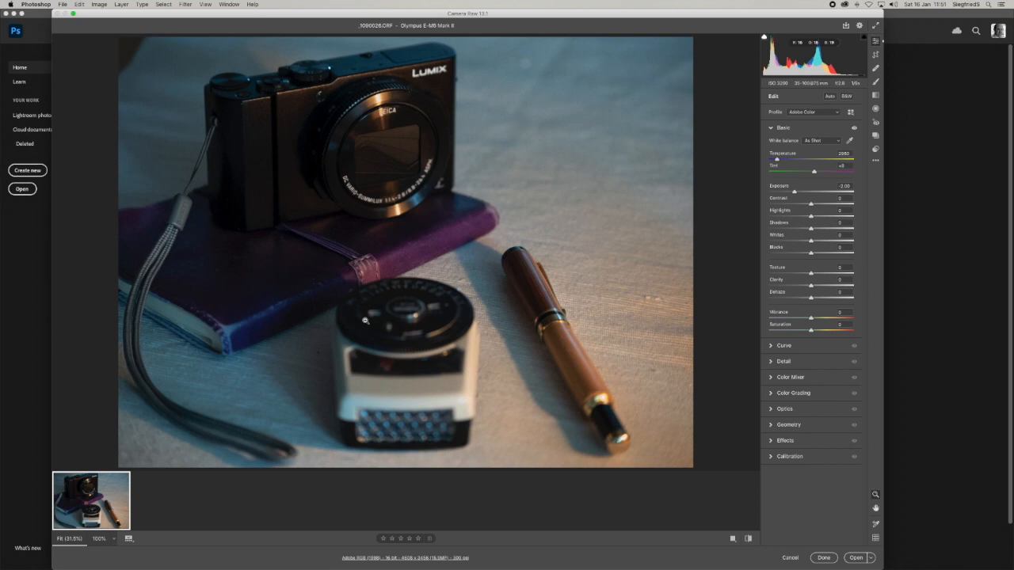
{"action": "mouse_move", "coordinate": [483, 305]}
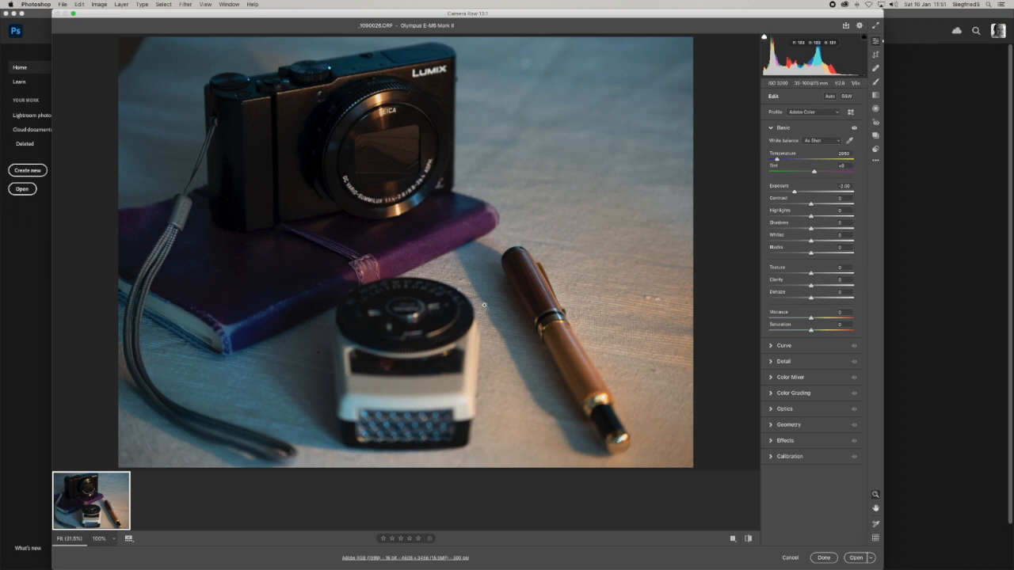
{"action": "mouse_move", "coordinate": [653, 337]}
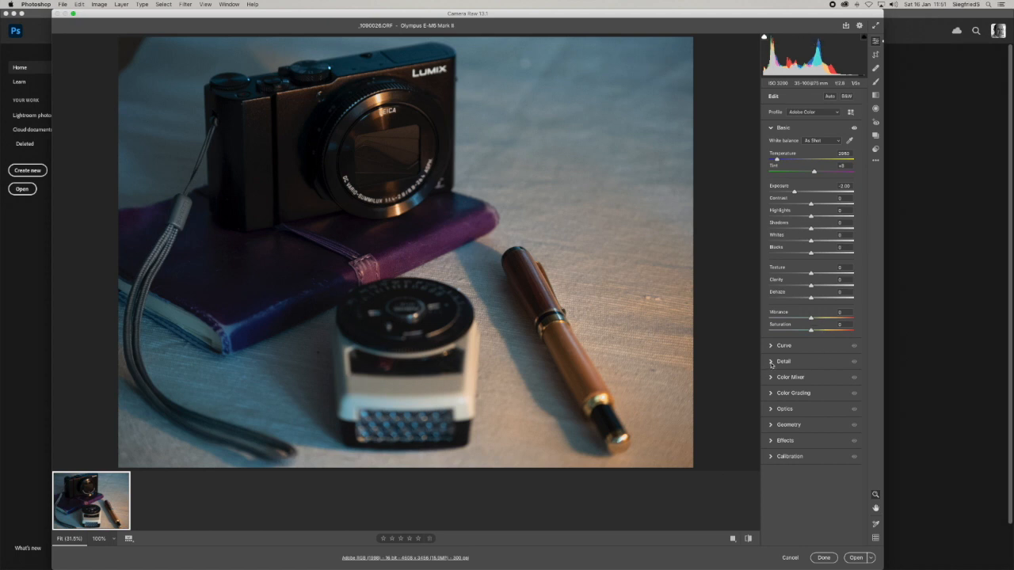
Set Camera Raw sharpening to 0 in the Detail panel, then open the still life in Photoshop.
{"action": "left_click", "coordinate": [783, 361]}
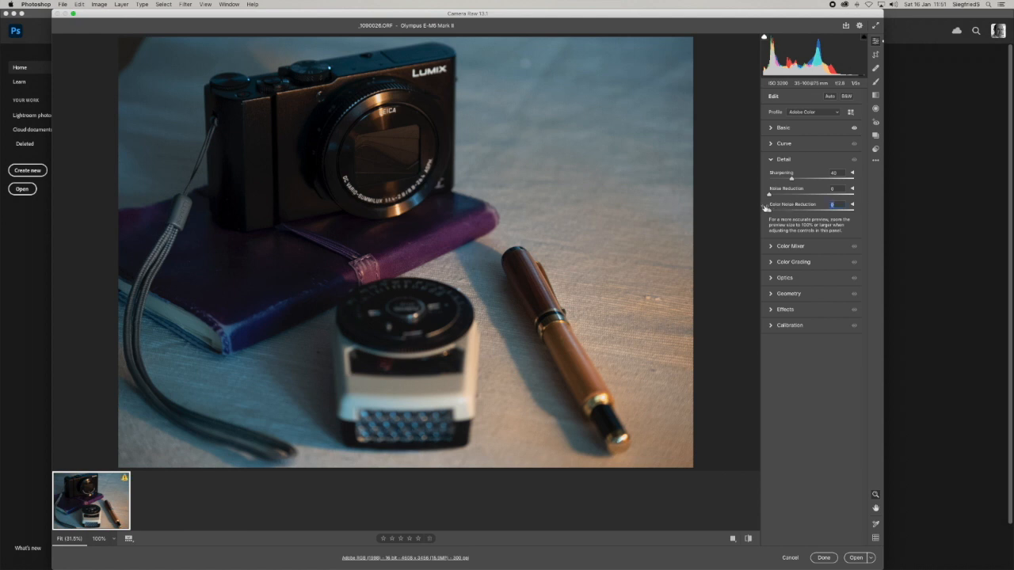
{"action": "mouse_move", "coordinate": [795, 175]}
{"action": "type", "text": "0"}
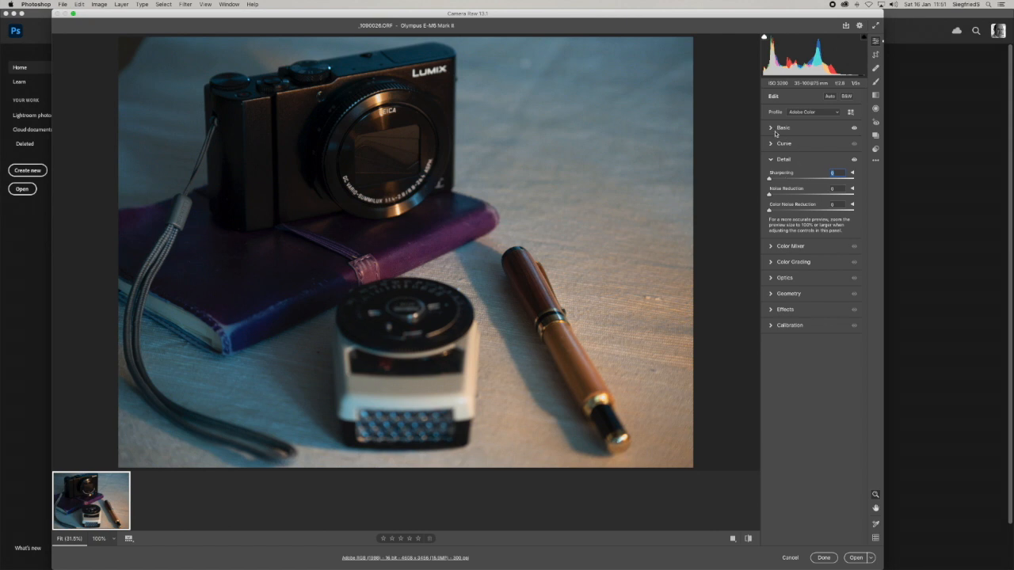
{"action": "left_click", "coordinate": [784, 128]}
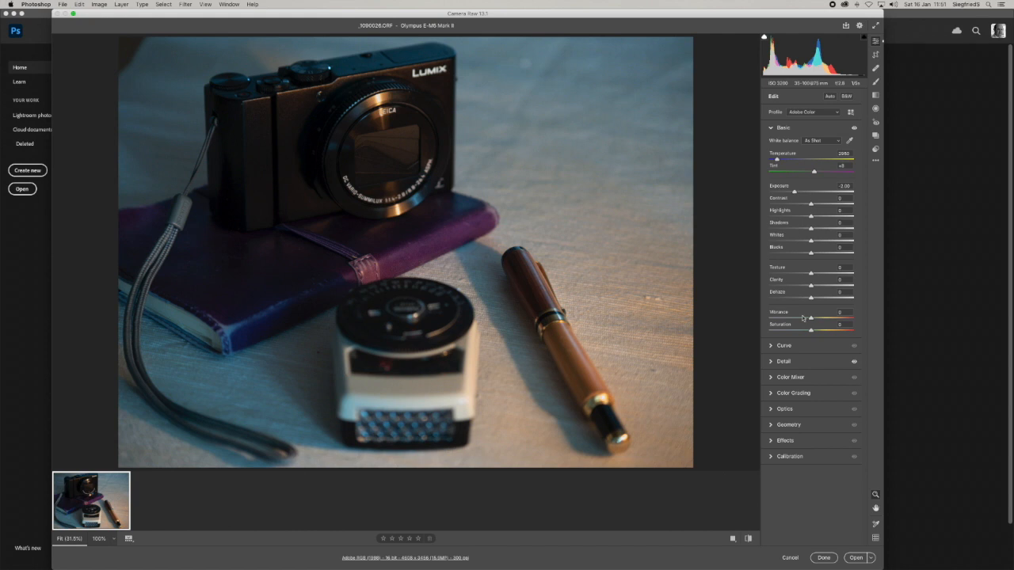
{"action": "mouse_move", "coordinate": [806, 344]}
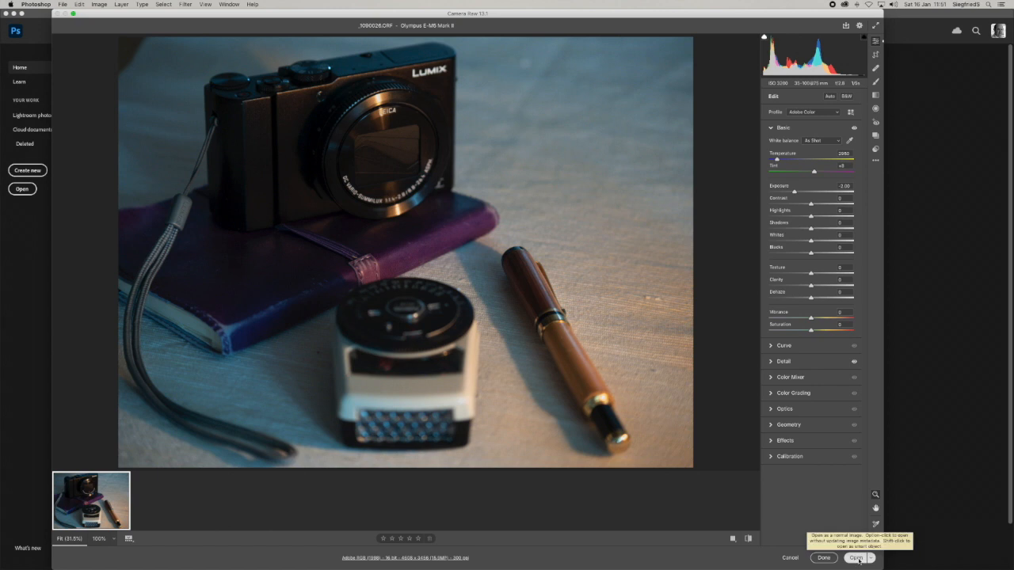
{"action": "left_click", "coordinate": [856, 558]}
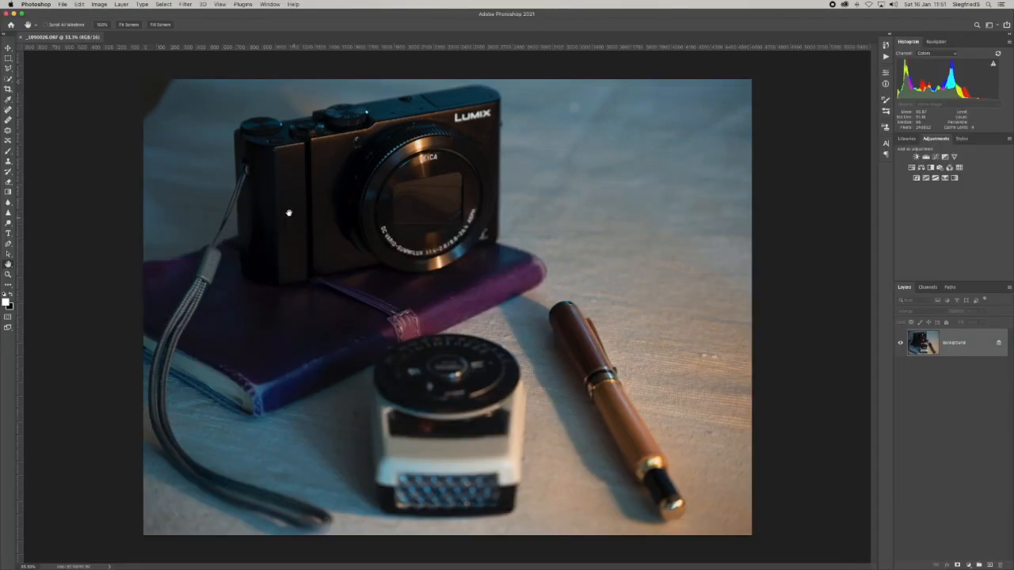
{"action": "left_click", "coordinate": [102, 24]}
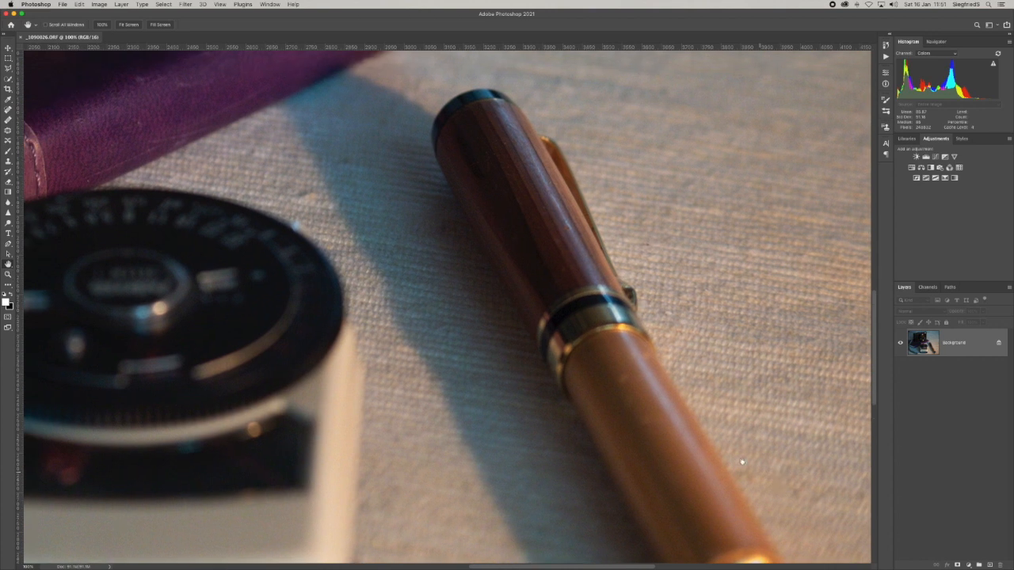
{"action": "mouse_move", "coordinate": [601, 324]}
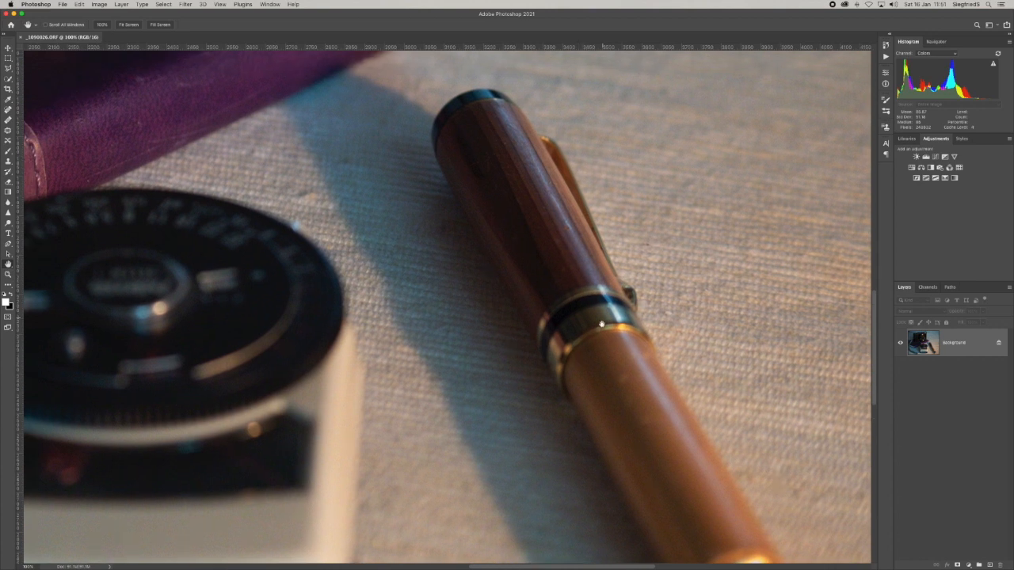
{"action": "mouse_move", "coordinate": [224, 270]}
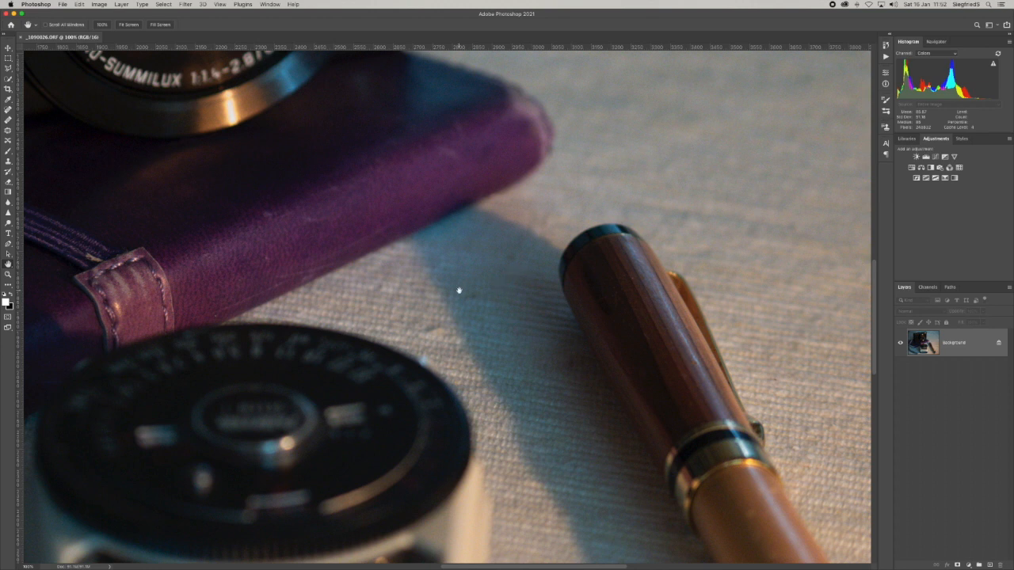
{"action": "mouse_move", "coordinate": [342, 187]}
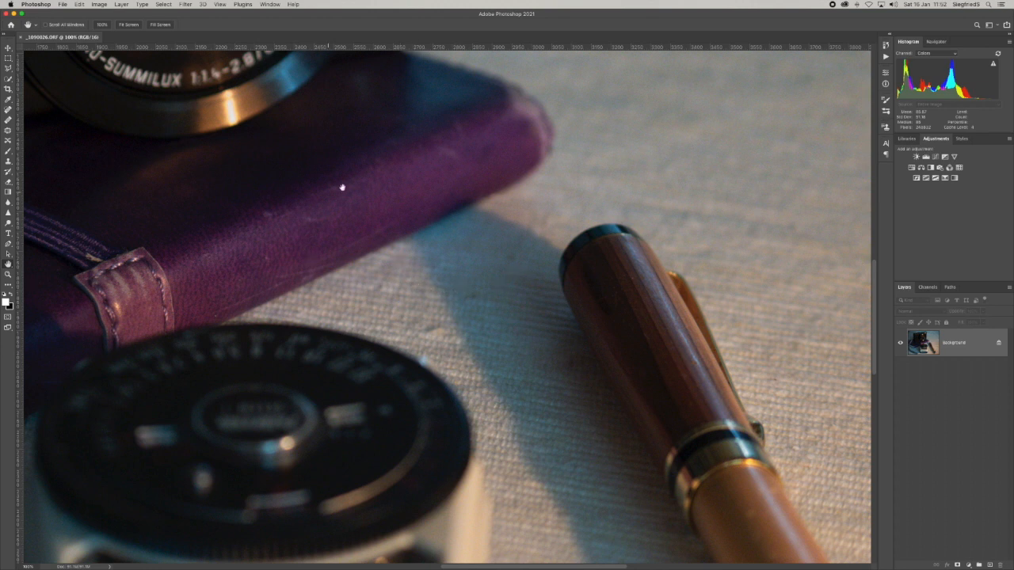
{"action": "mouse_move", "coordinate": [464, 274]}
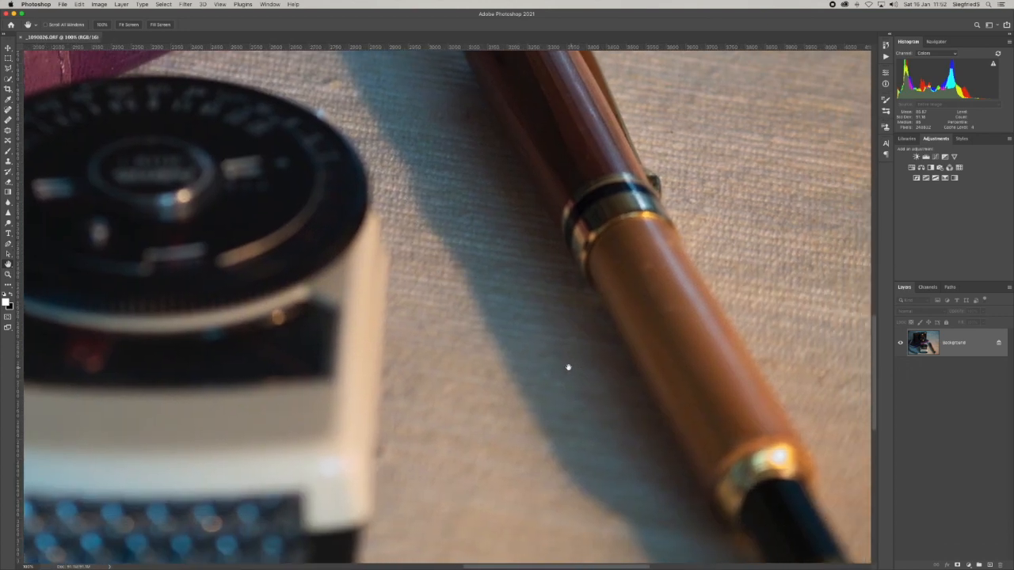
{"action": "mouse_move", "coordinate": [562, 263]}
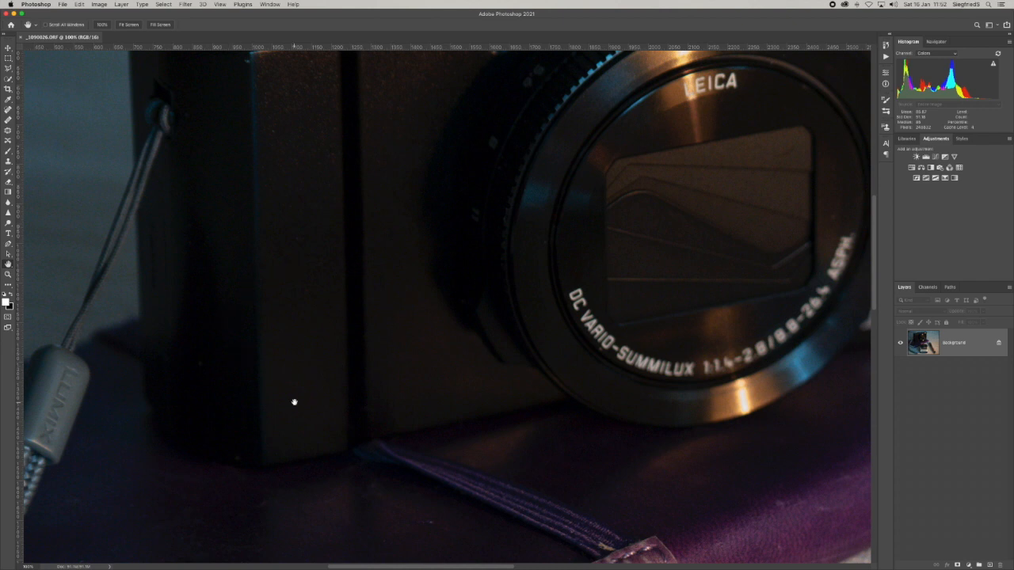
{"action": "mouse_move", "coordinate": [110, 384]}
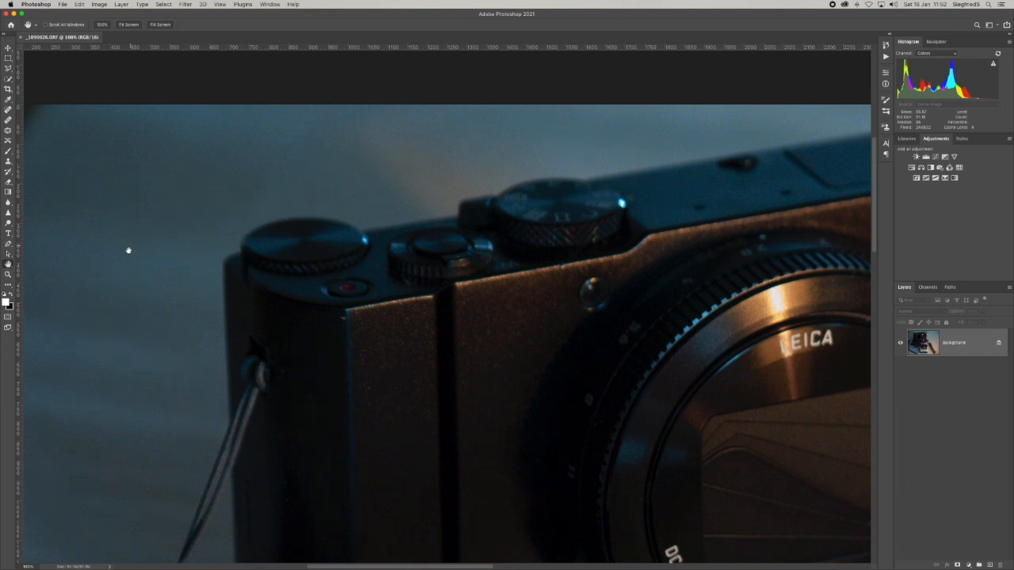
{"action": "mouse_move", "coordinate": [134, 333]}
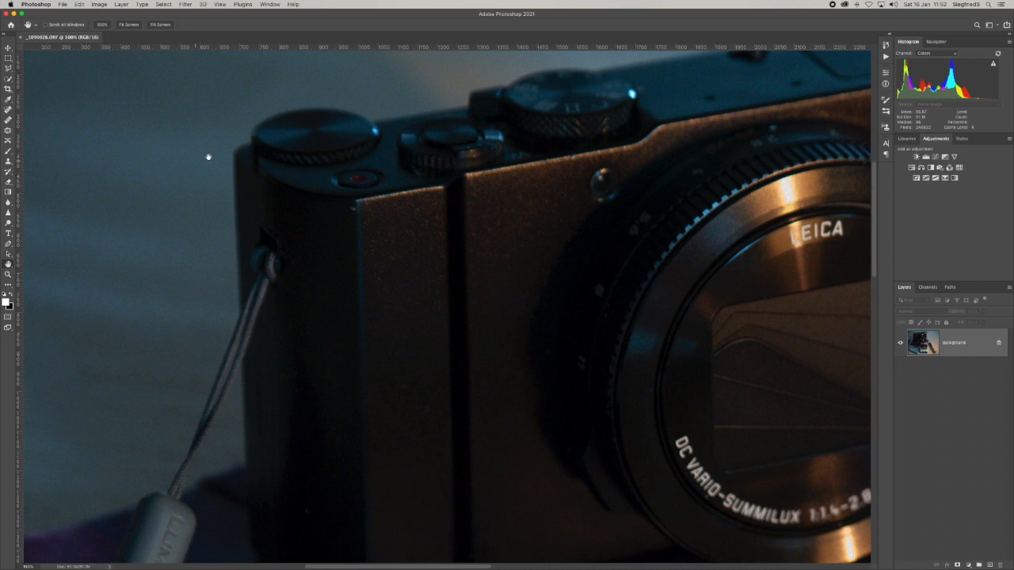
{"action": "mouse_move", "coordinate": [521, 248]}
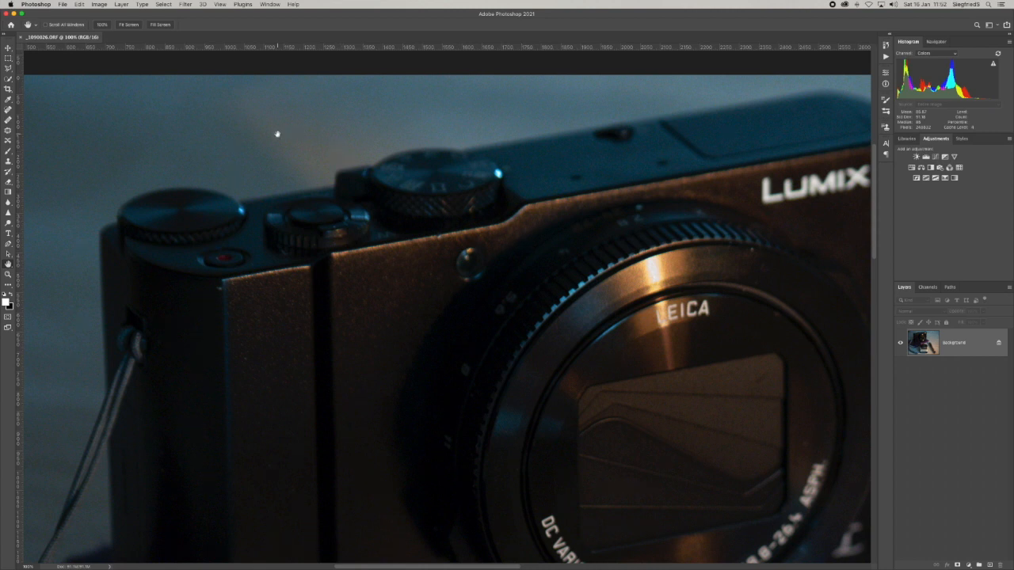
{"action": "mouse_move", "coordinate": [422, 142]}
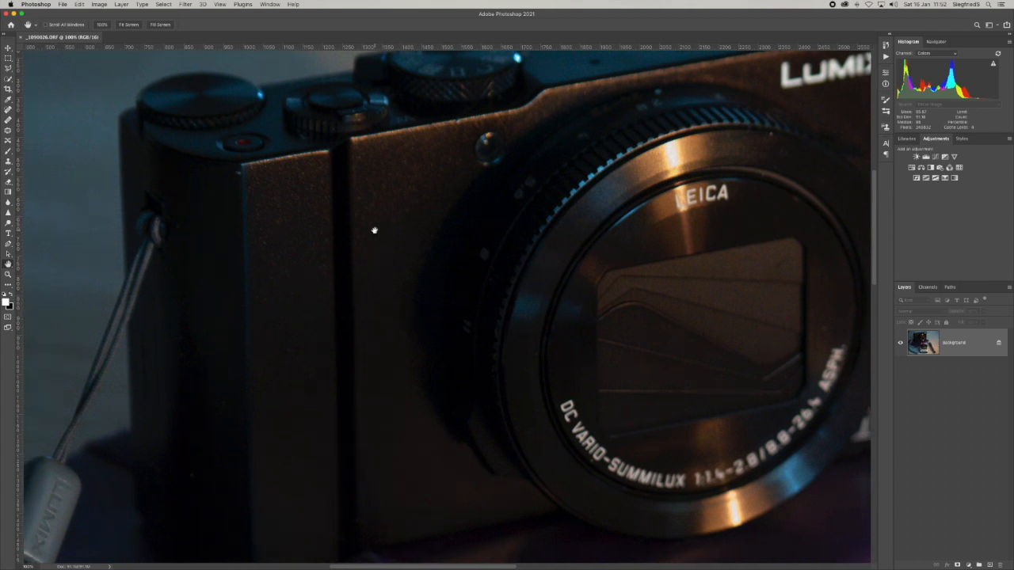
{"action": "mouse_move", "coordinate": [498, 278]}
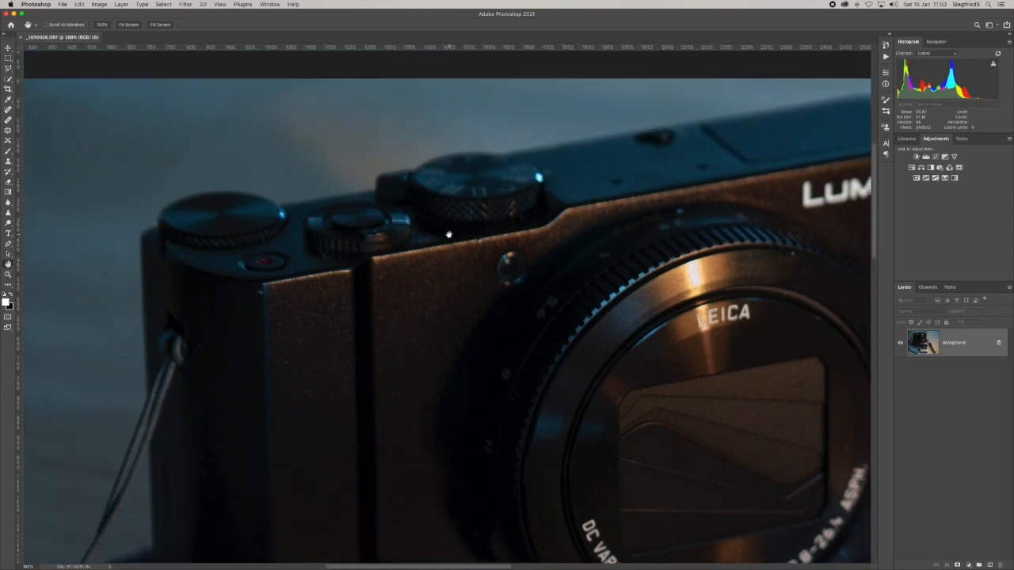
{"action": "mouse_move", "coordinate": [554, 301]}
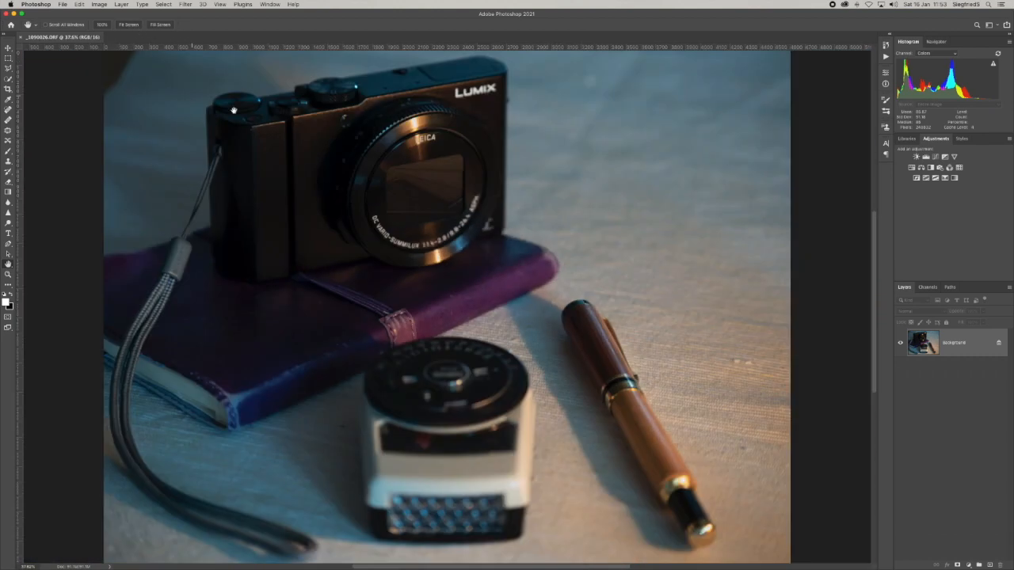
{"action": "mouse_move", "coordinate": [491, 372]}
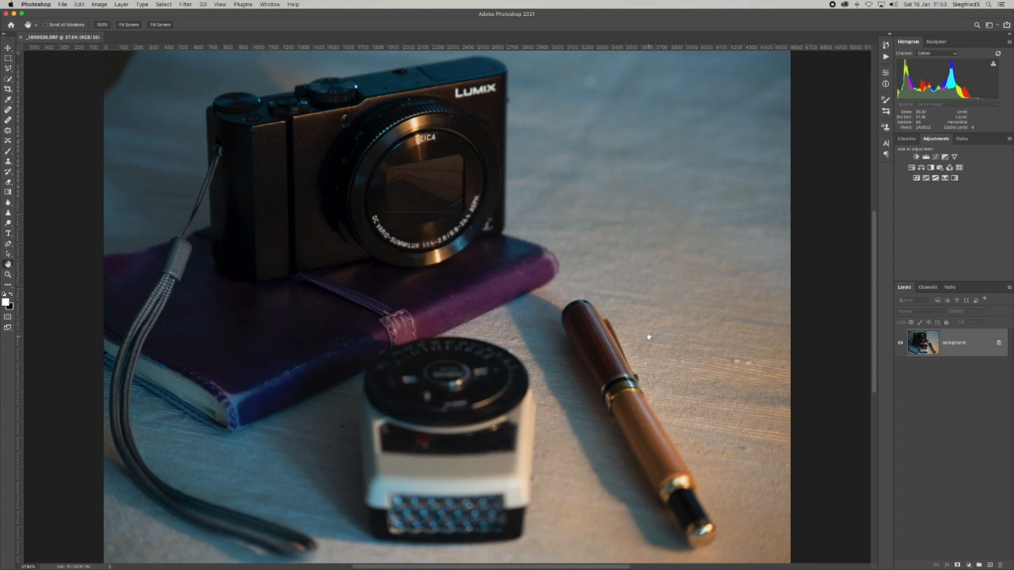
{"action": "mouse_move", "coordinate": [784, 360]}
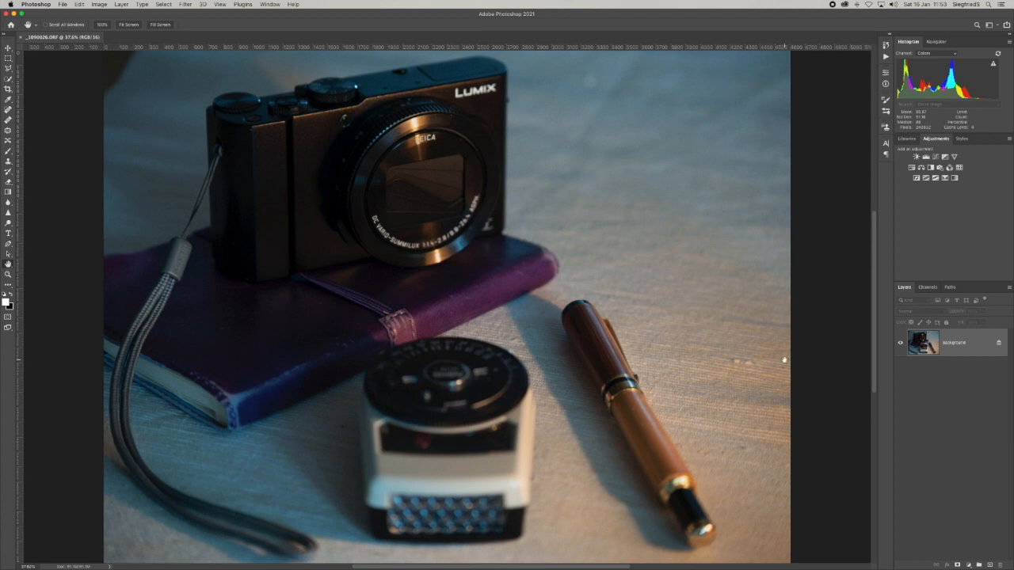
{"action": "mouse_move", "coordinate": [784, 360]}
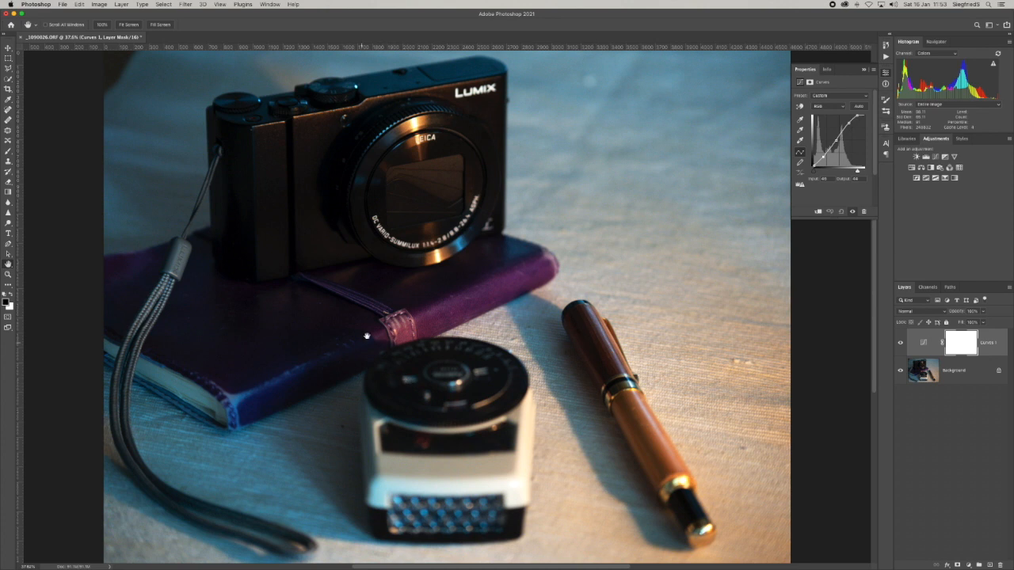
{"action": "mouse_move", "coordinate": [823, 183]}
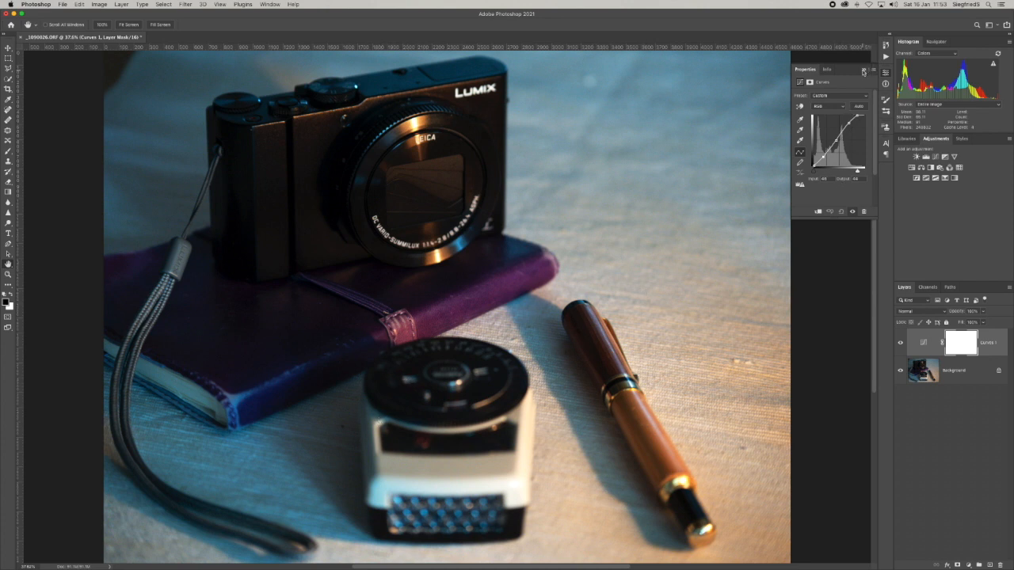
Close the Curves Properties panel after raising the curve to brighten the still life.
{"action": "left_click", "coordinate": [864, 71]}
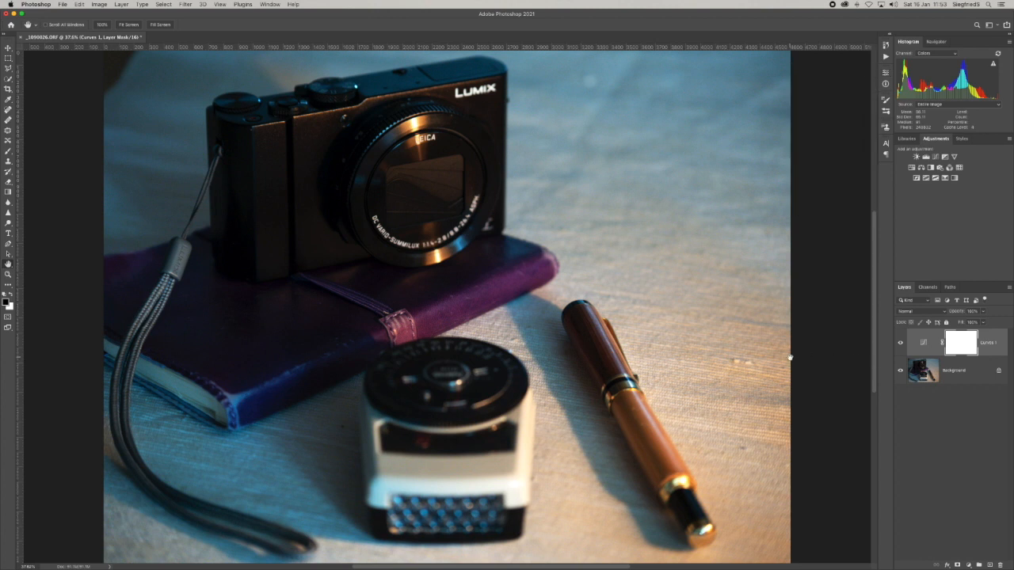
{"action": "mouse_move", "coordinate": [678, 382]}
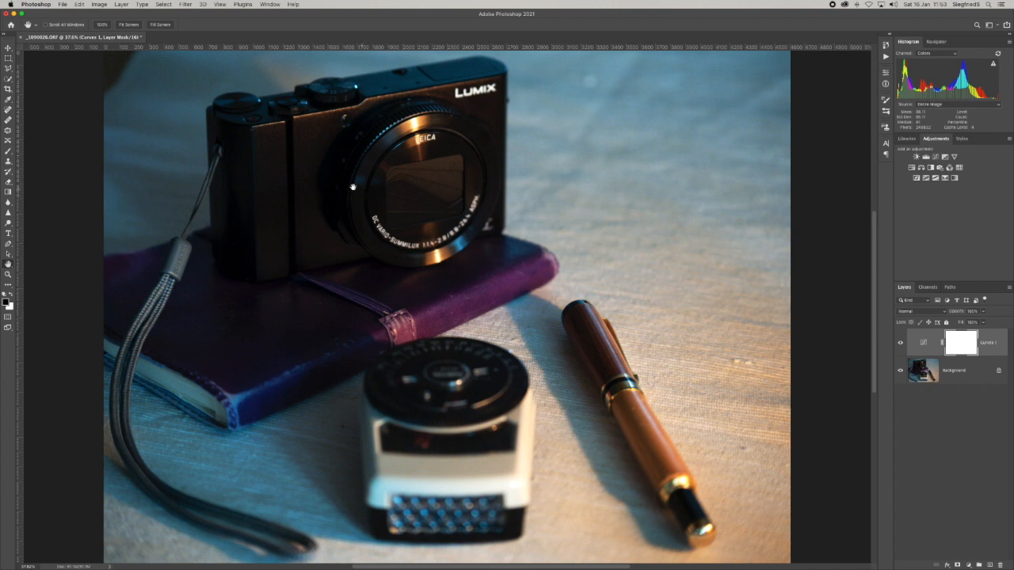
{"action": "mouse_move", "coordinate": [772, 418]}
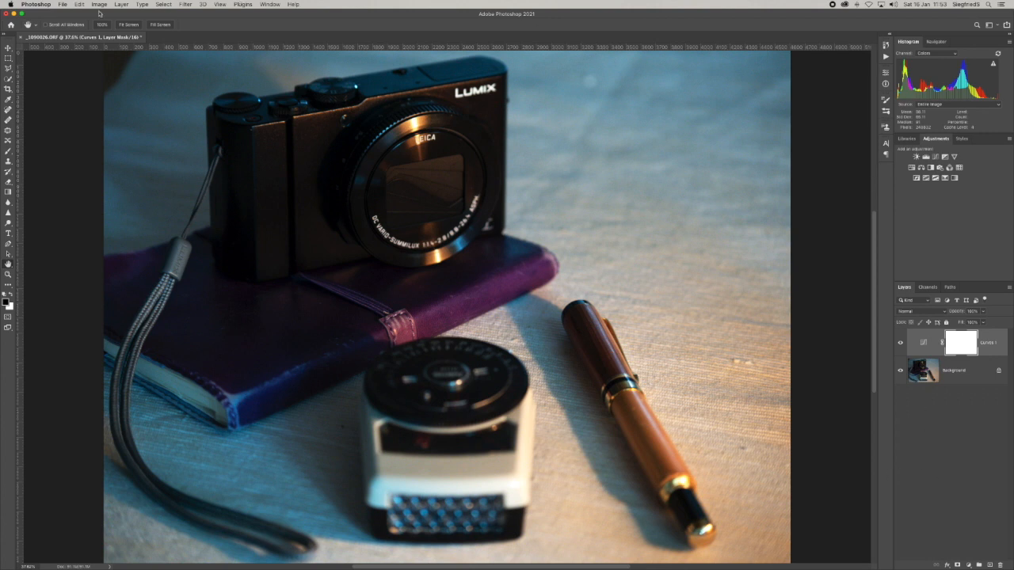
Flatten the Curves layer into the background and apply Smart Sharpen to the image.
{"action": "left_click", "coordinate": [121, 4]}
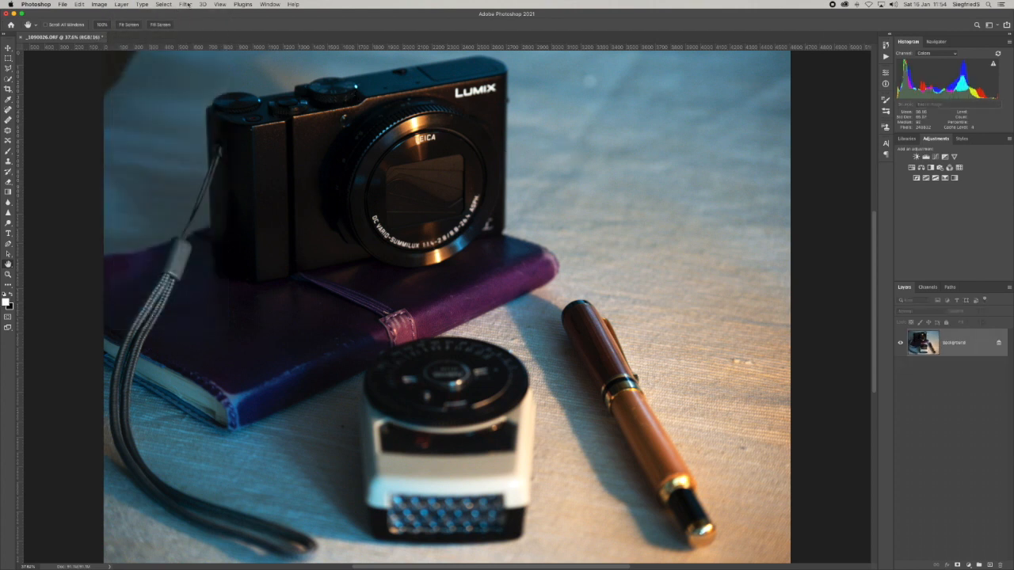
{"action": "left_click", "coordinate": [185, 4]}
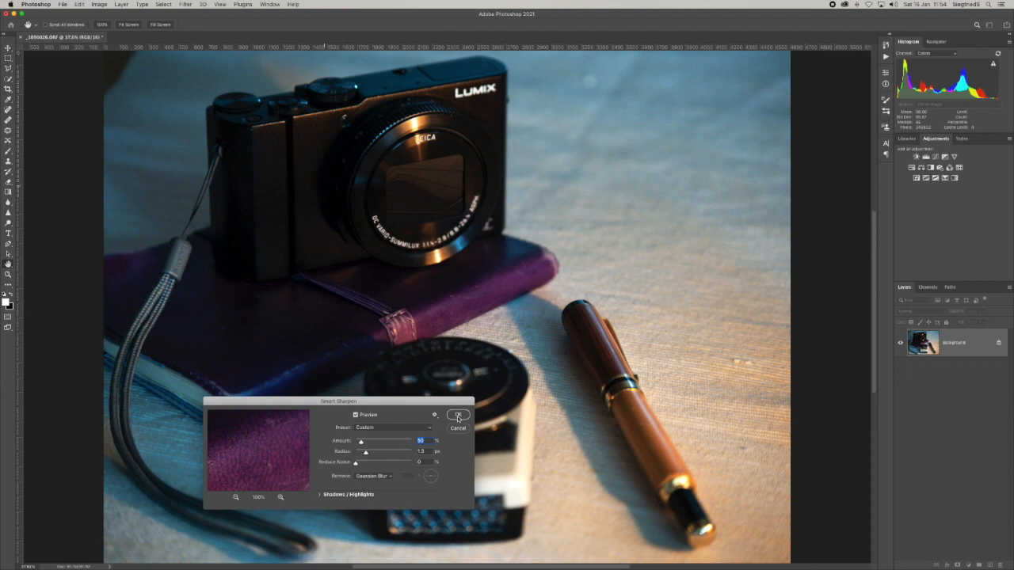
{"action": "left_click", "coordinate": [458, 416]}
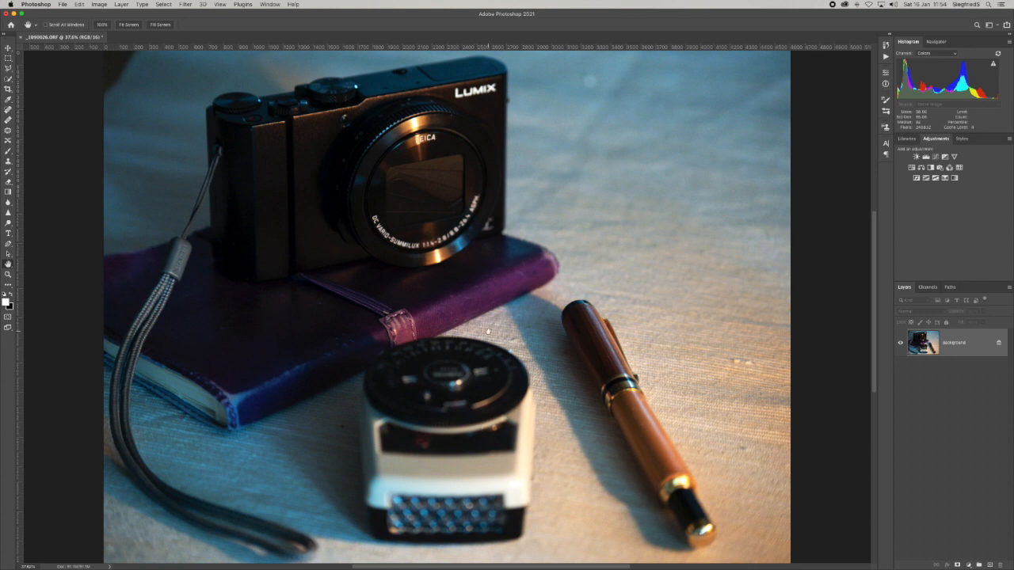
{"action": "mouse_move", "coordinate": [495, 397]}
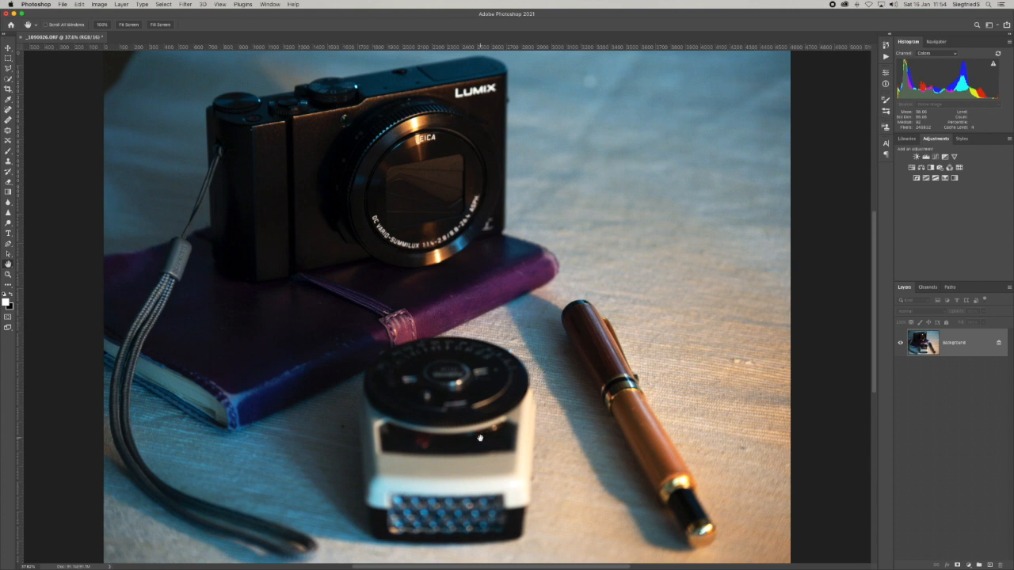
{"action": "mouse_move", "coordinate": [436, 275]}
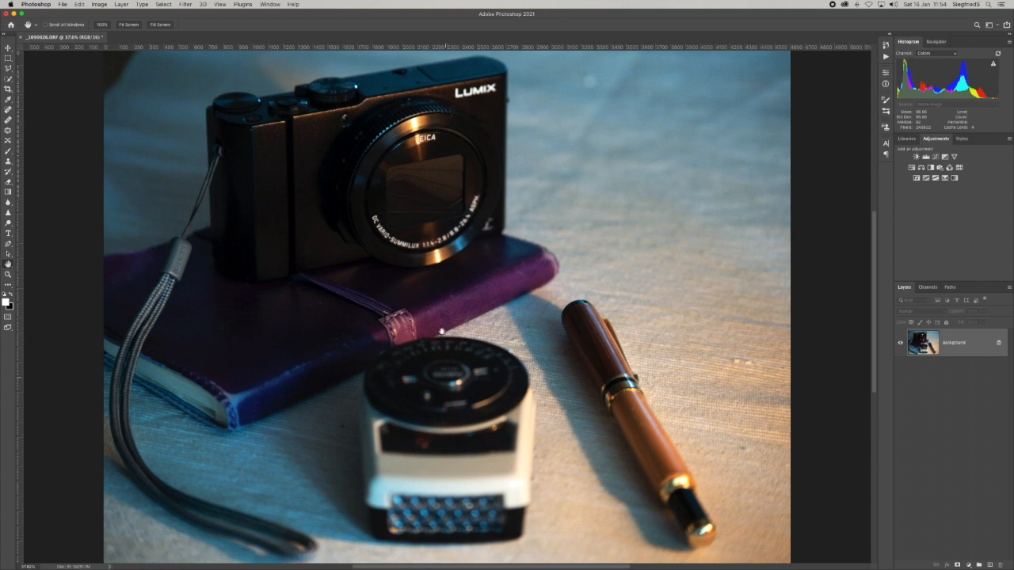
{"action": "mouse_move", "coordinate": [416, 419]}
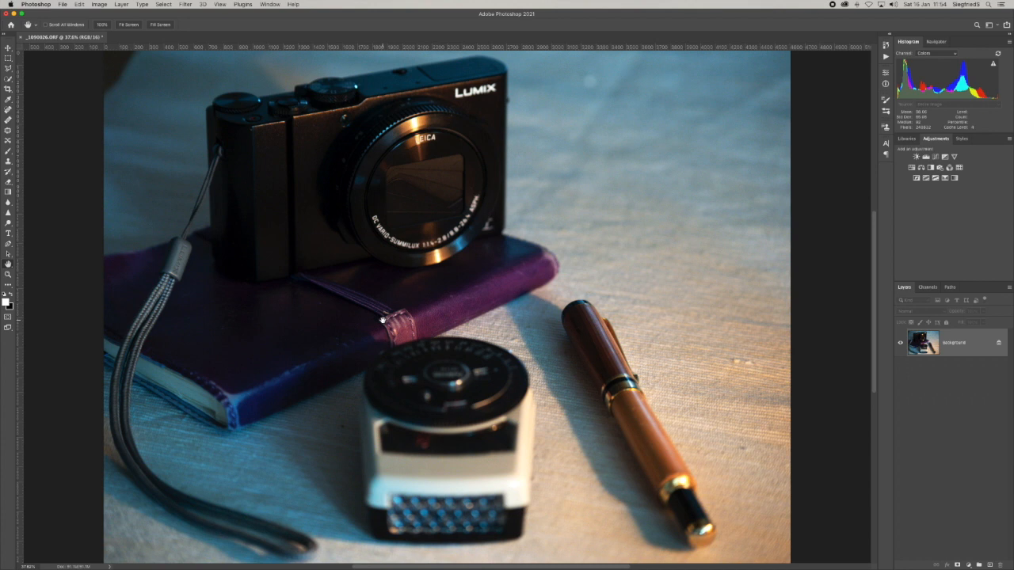
{"action": "mouse_move", "coordinate": [356, 337]}
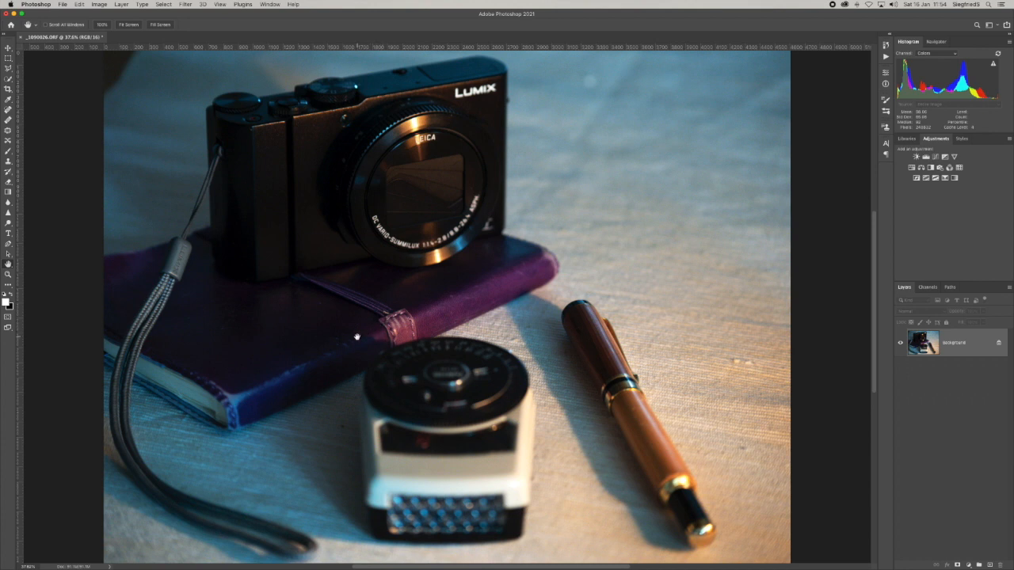
{"action": "mouse_move", "coordinate": [373, 316]}
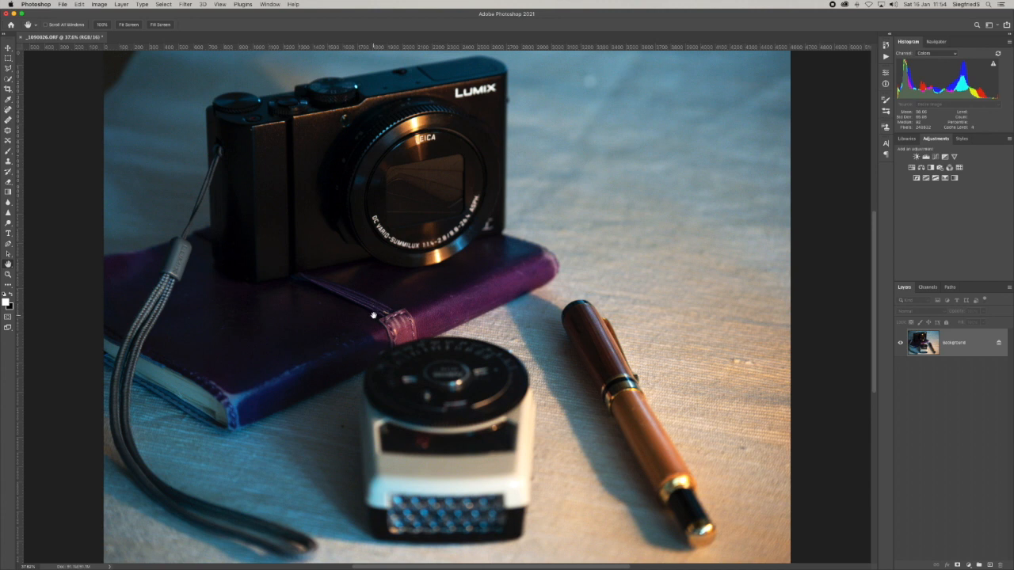
{"action": "mouse_move", "coordinate": [371, 323]}
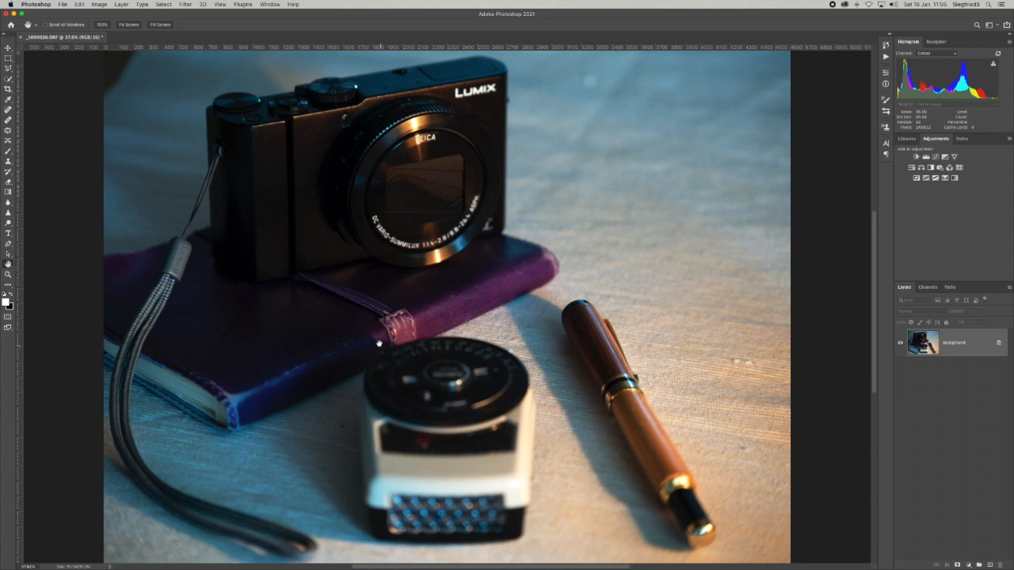
{"action": "mouse_move", "coordinate": [387, 304]}
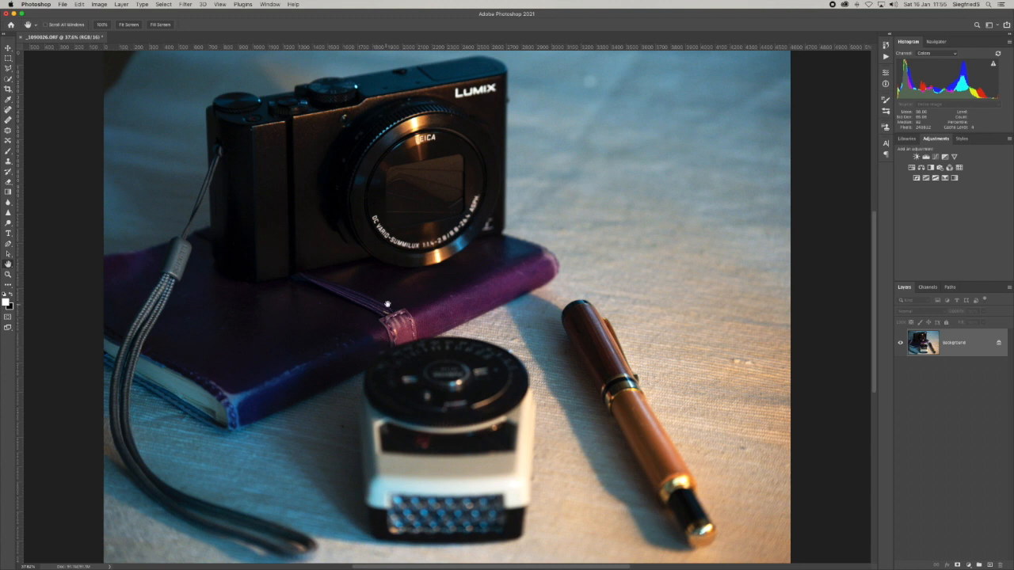
{"action": "mouse_move", "coordinate": [411, 352]}
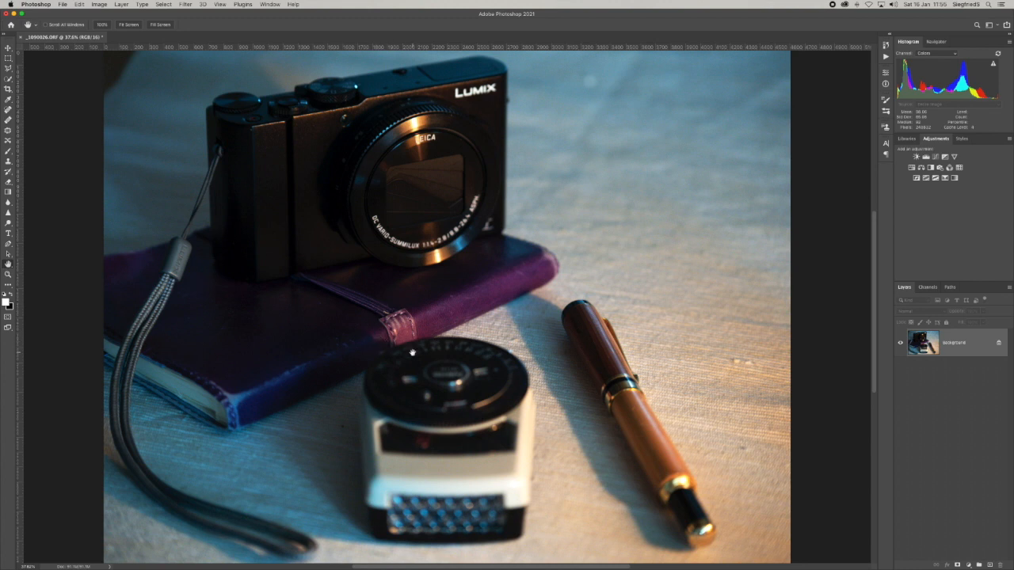